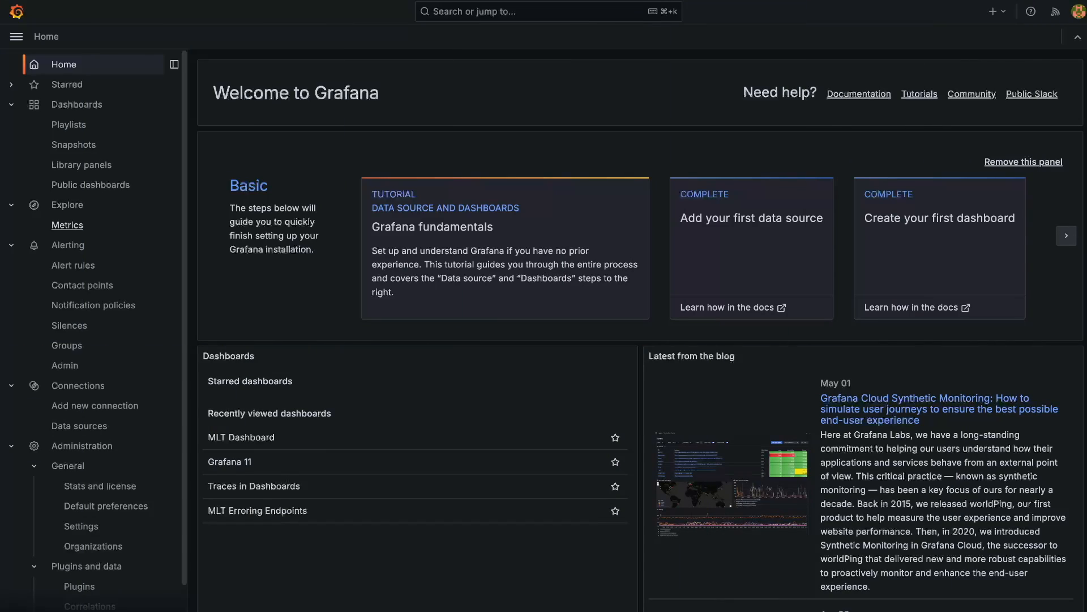
mouse_move(66, 225)
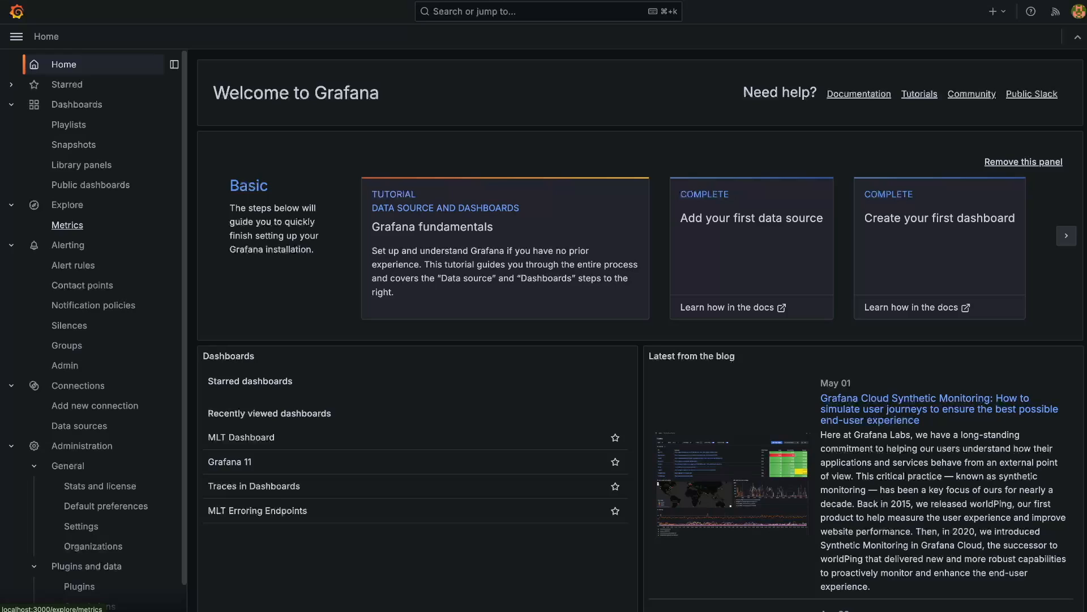
Step: Open Explore > Metrics to see preview graphs of all available Mimir metrics
click(67, 225)
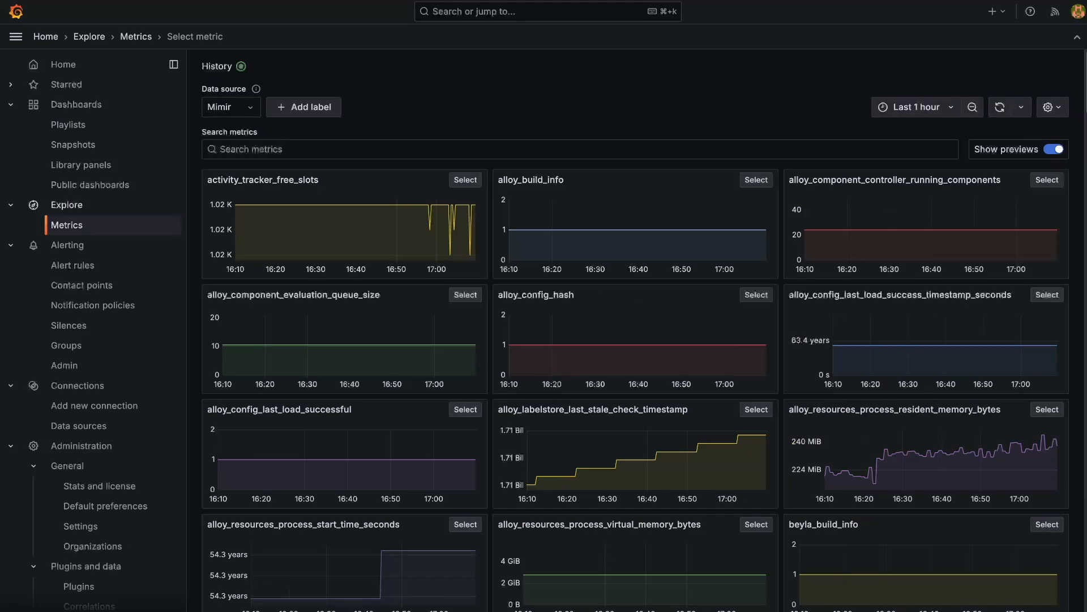
Step: Keep Mimir as the data source and select alloy_resources_process_resident_memory_bytes
click(228, 107)
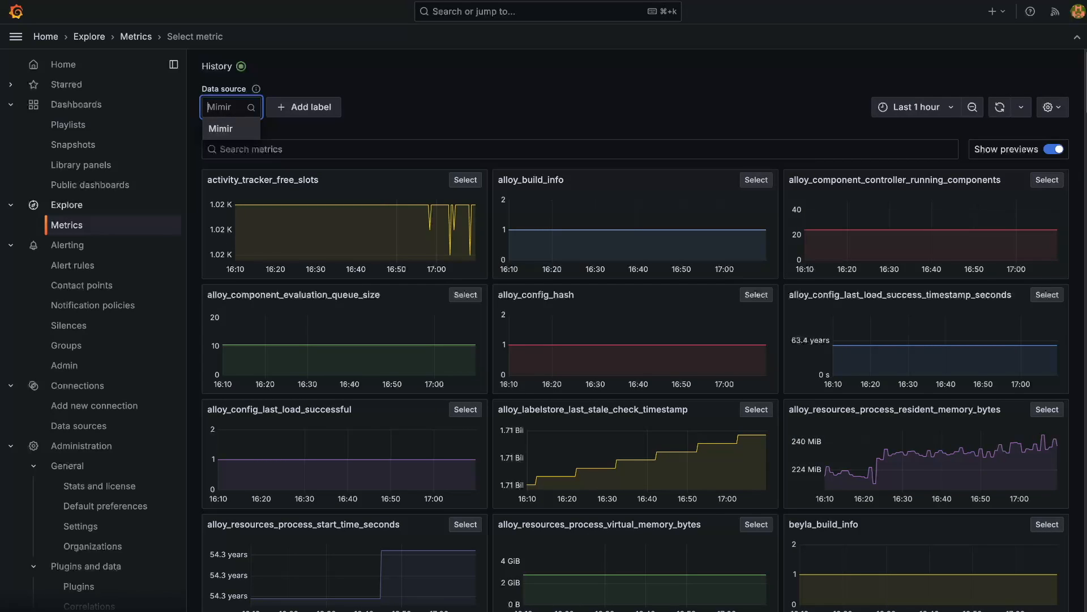
click(219, 129)
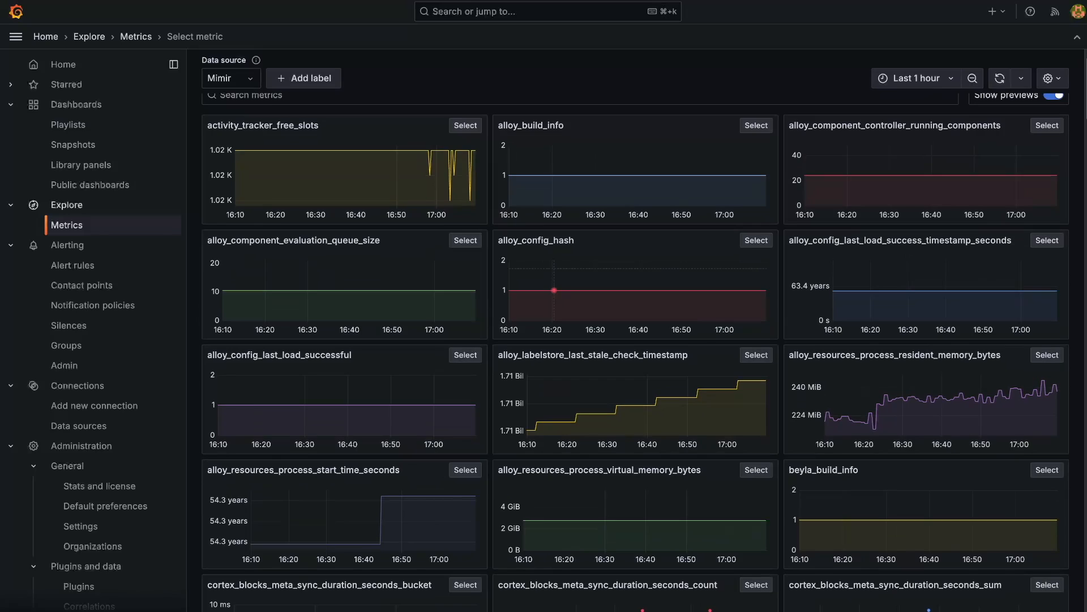
scroll(down, 3)
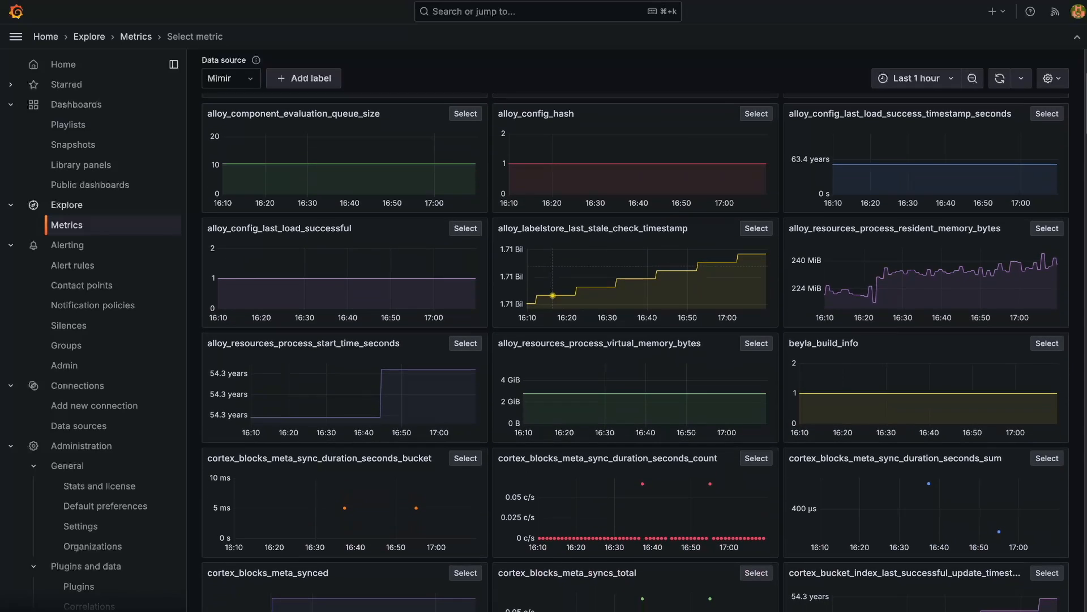
mouse_move(960, 266)
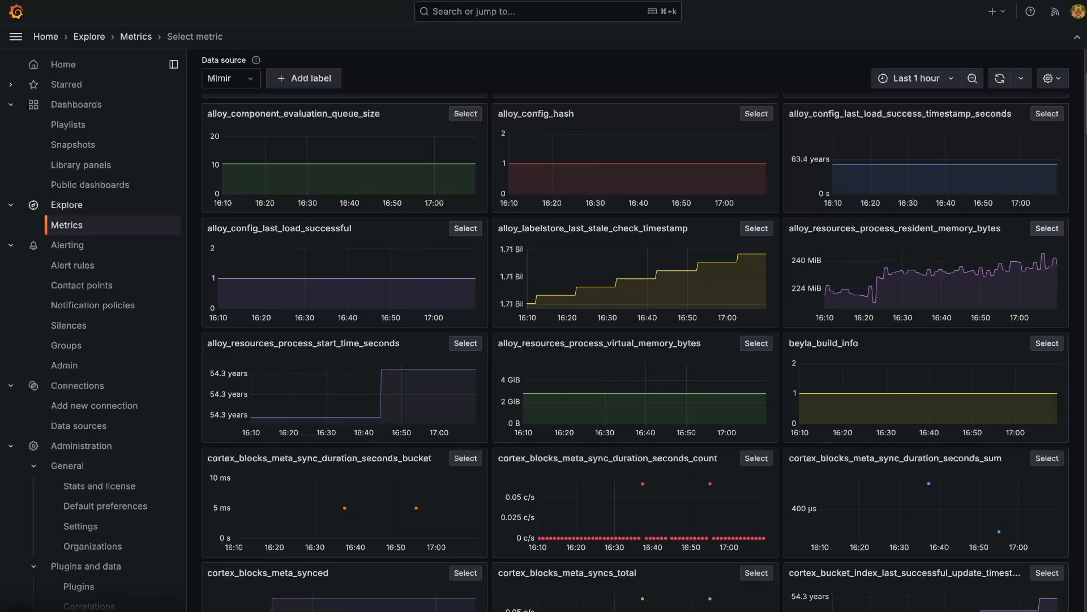
click(1046, 229)
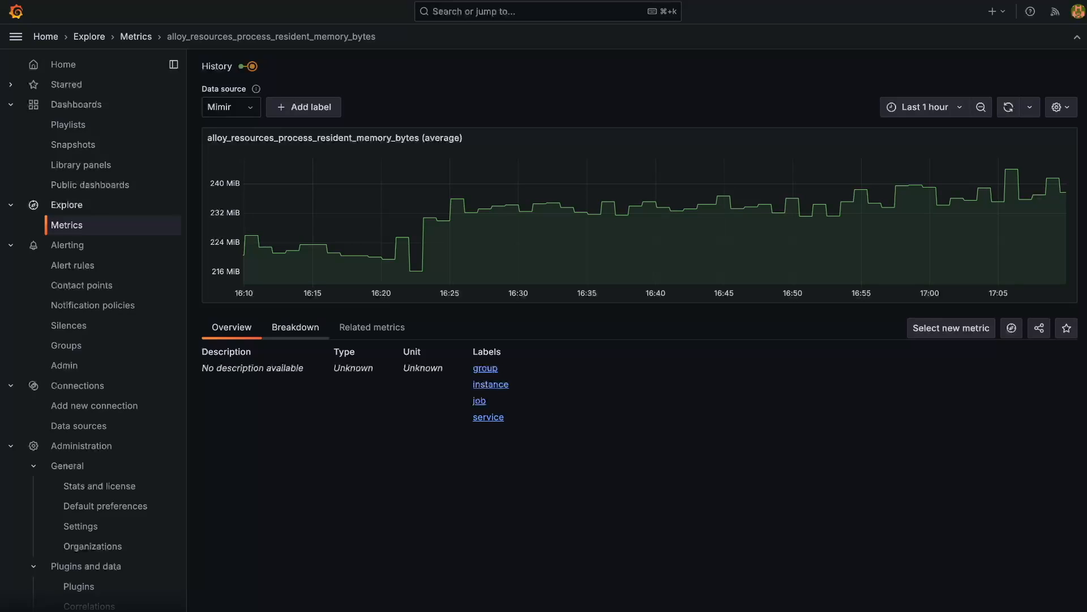
Step: Review the Breakdown and Related metrics tabs, then filter resident memory to service alloy
click(295, 327)
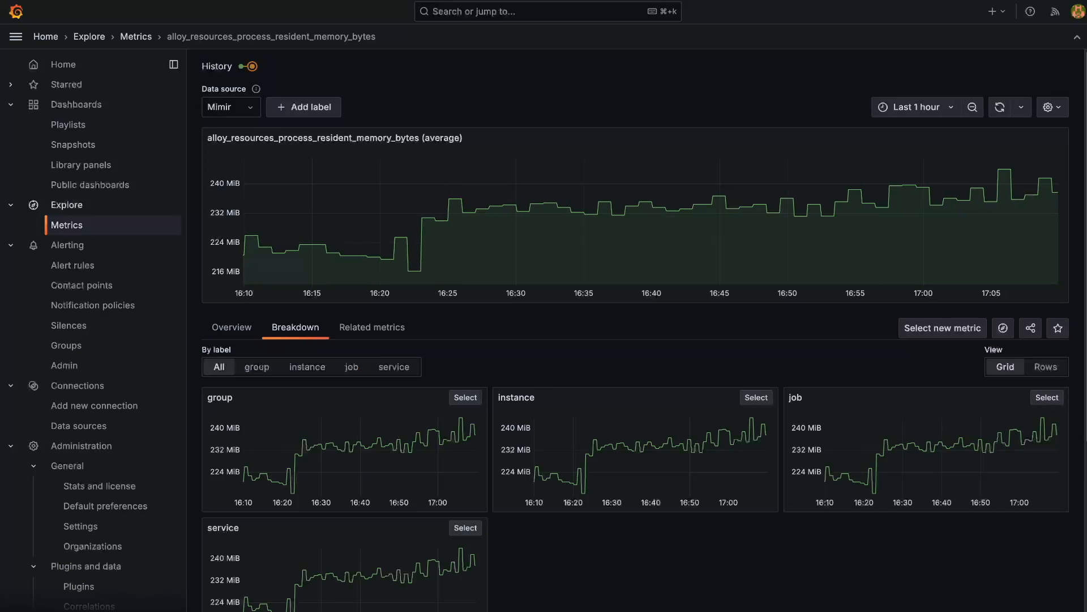
click(372, 328)
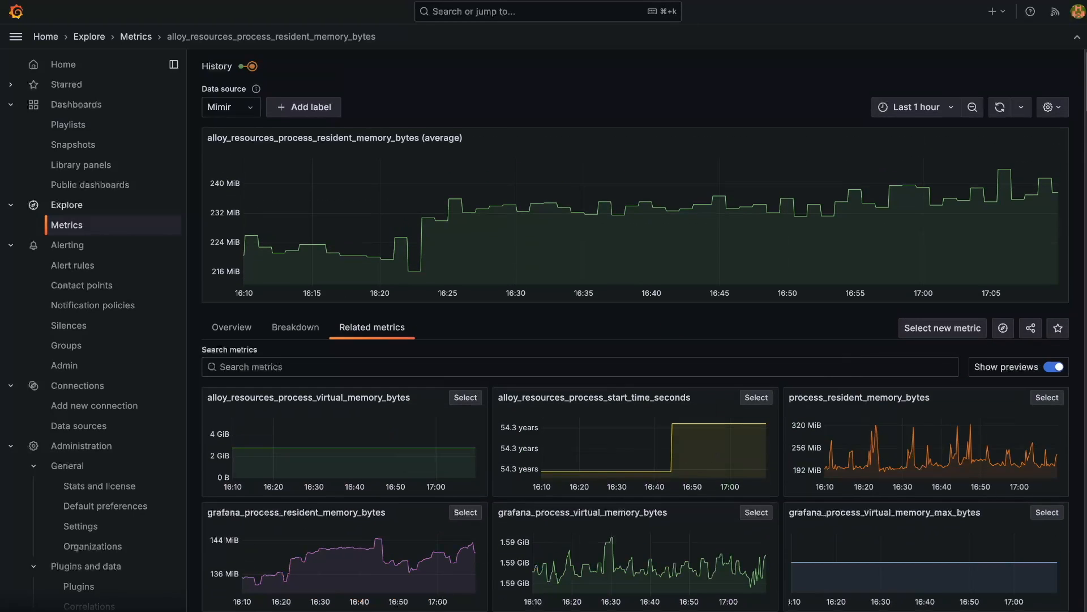
click(295, 327)
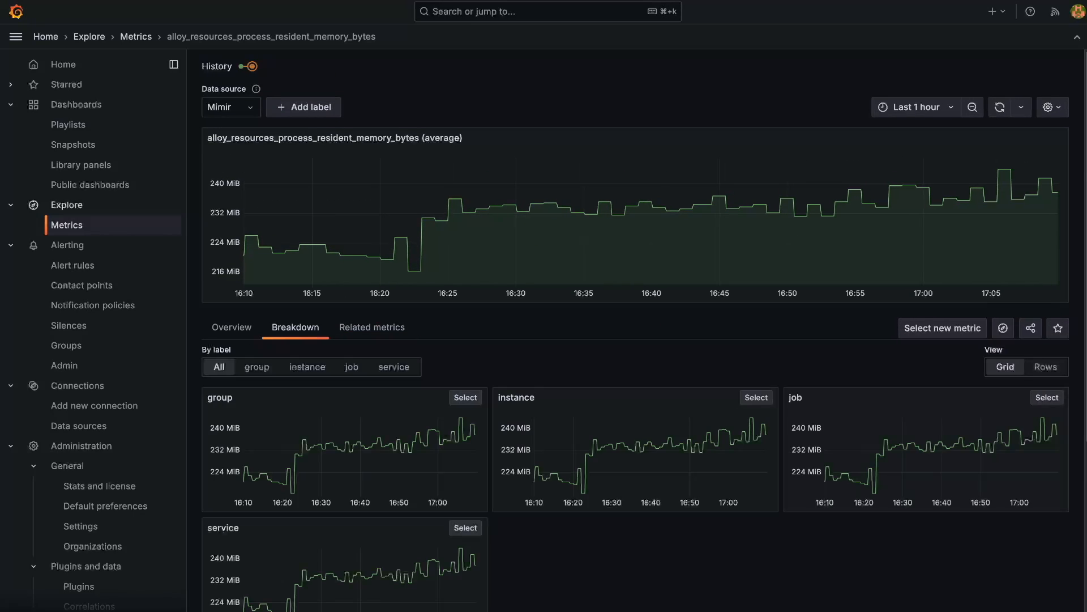
click(393, 366)
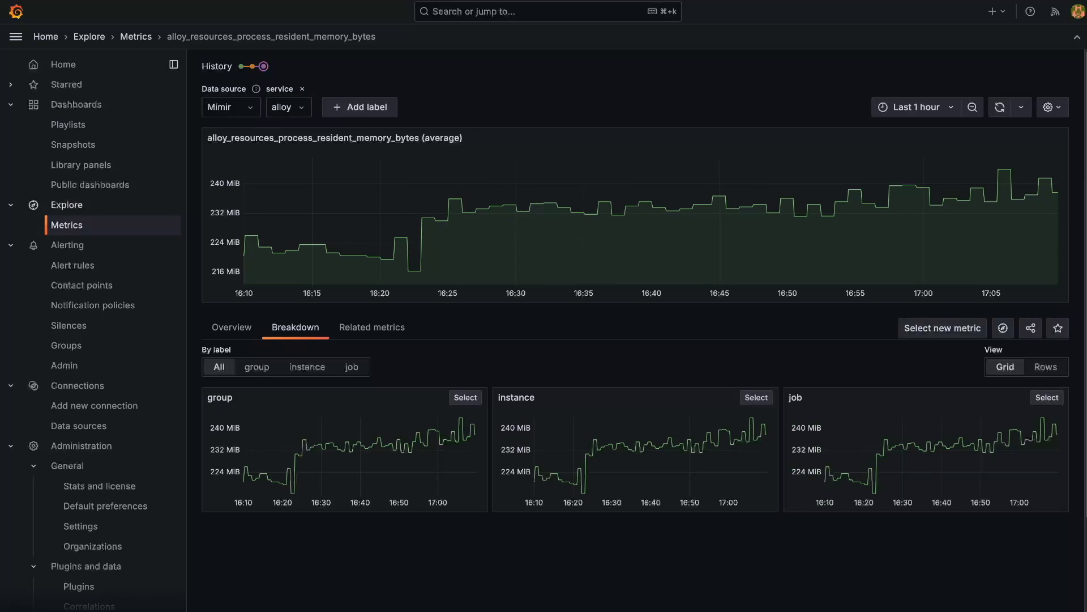
mouse_move(1003, 328)
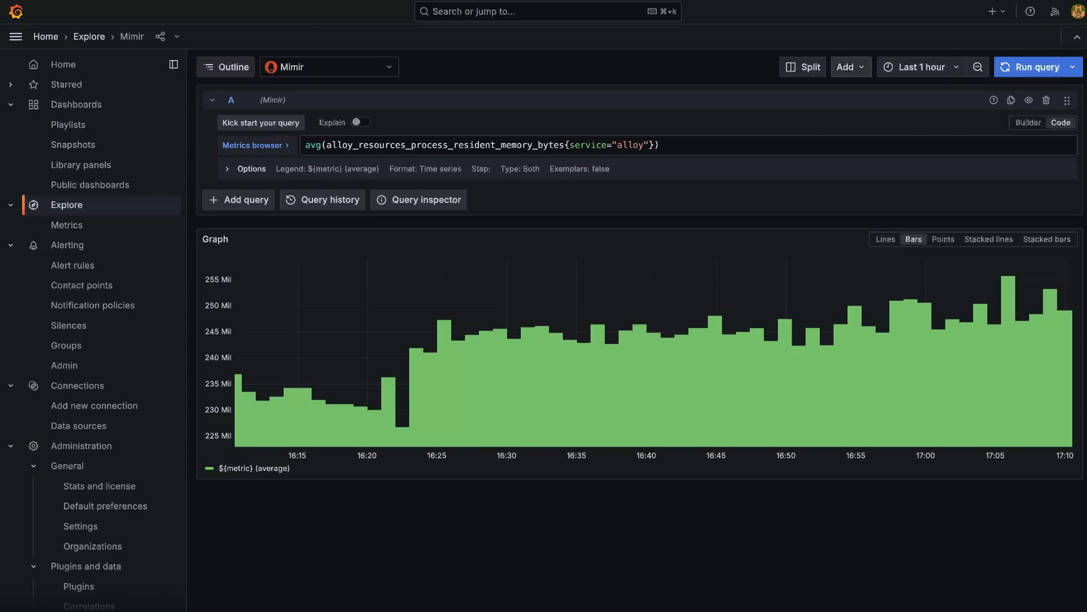
Step: Send the averaged alloy resident-memory query to a dashboard through Add to dashboard
click(848, 67)
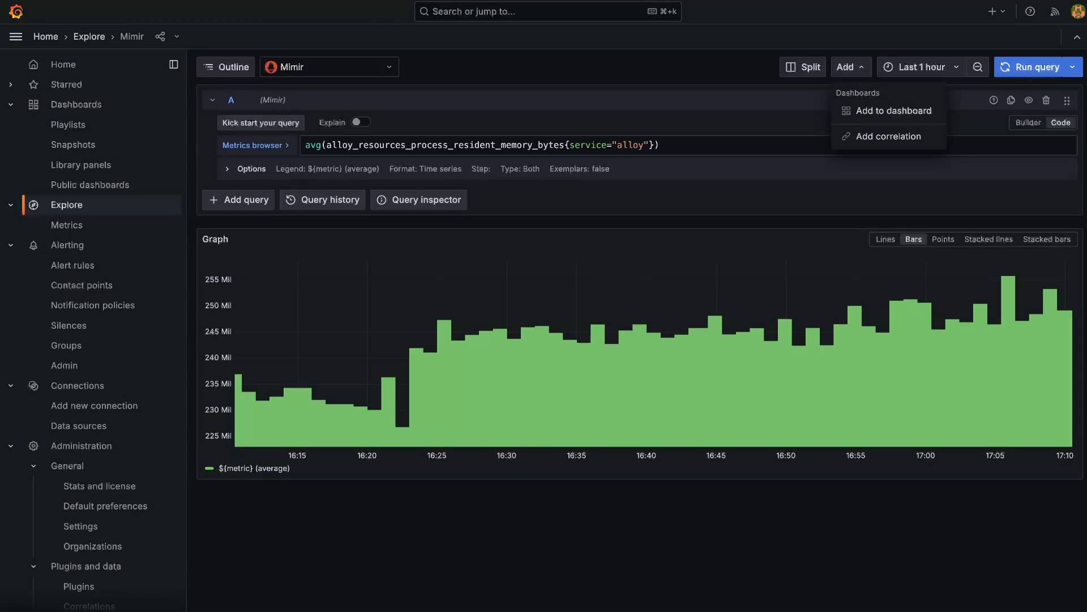
click(246, 169)
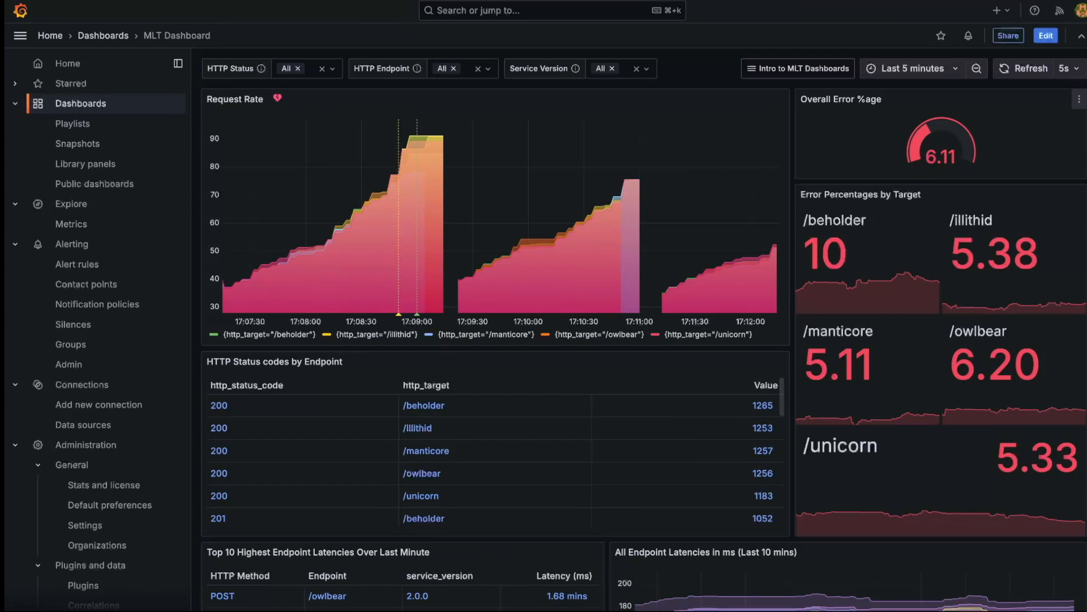
mouse_move(1046, 35)
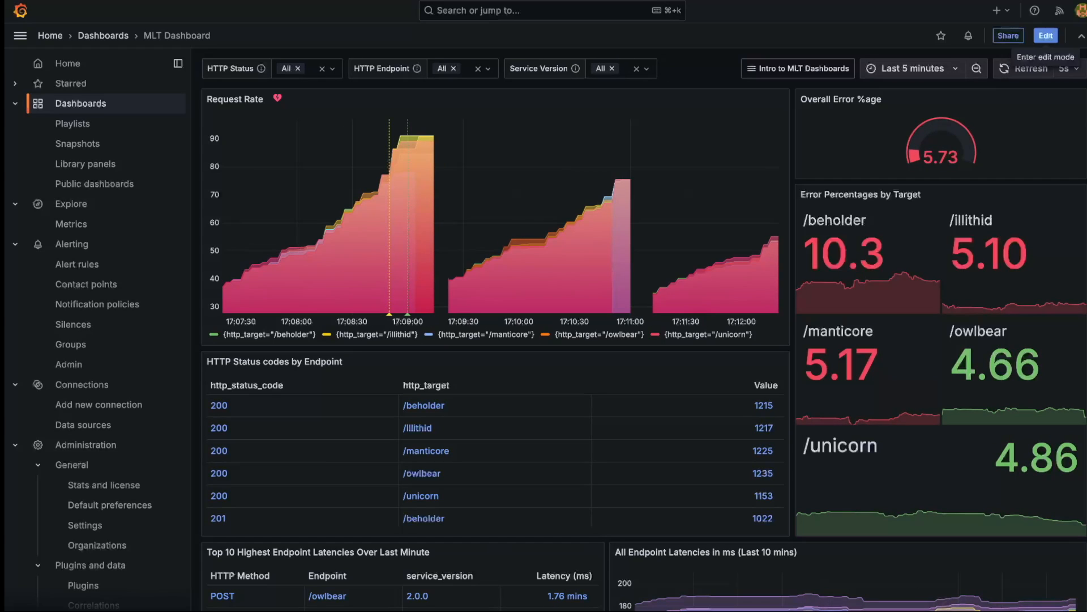
click(1045, 35)
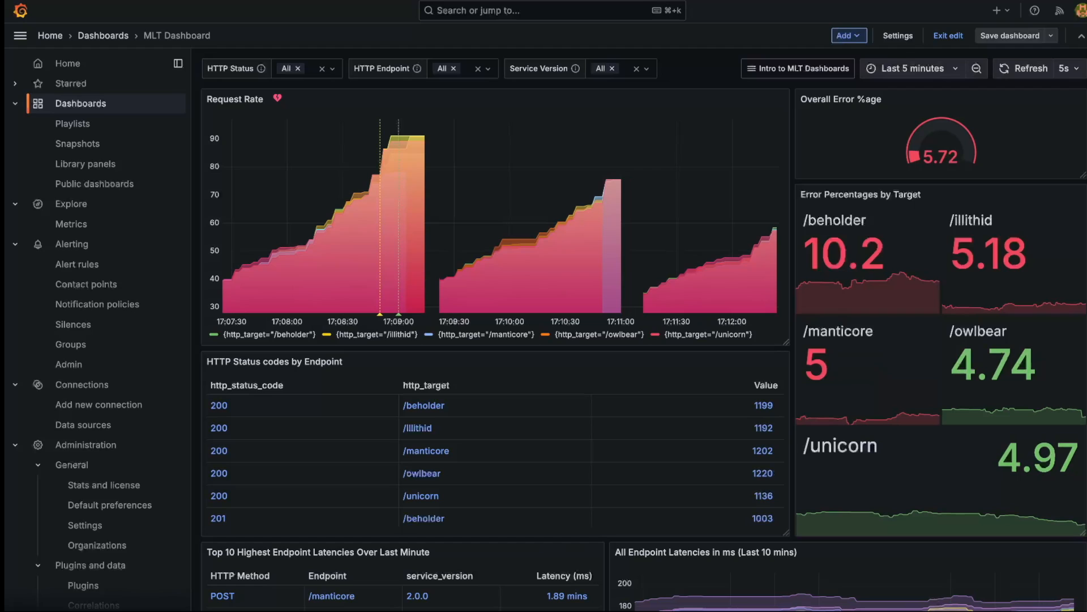
click(844, 35)
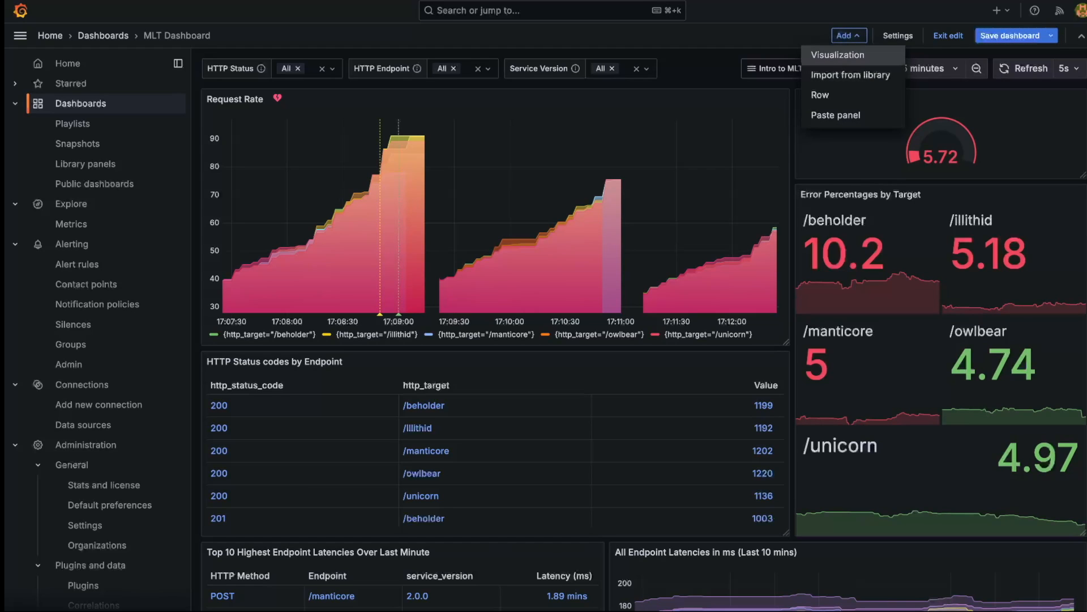
mouse_move(820, 95)
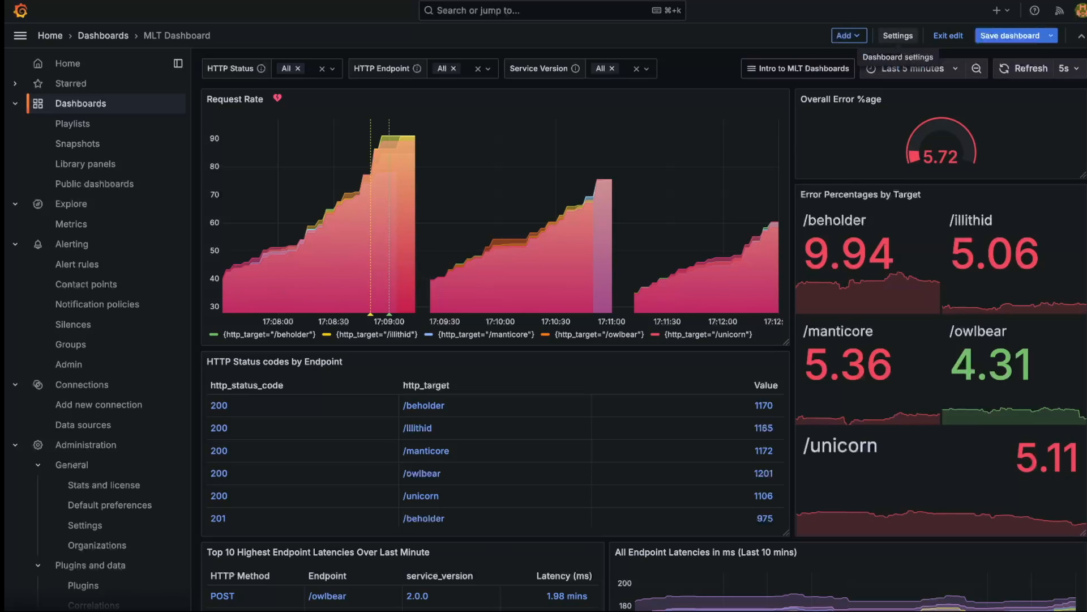
click(948, 35)
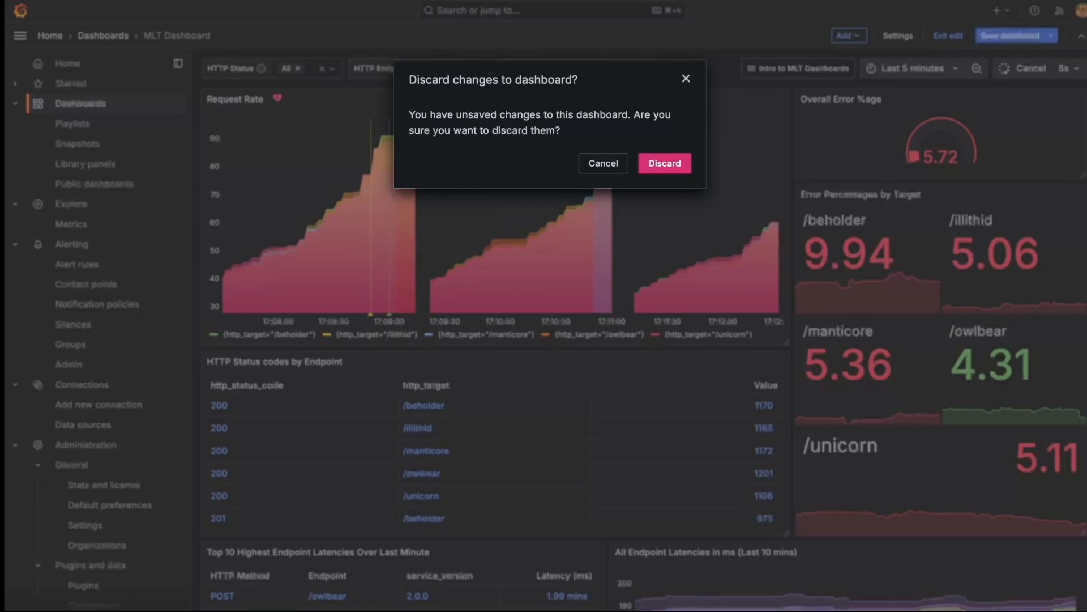
click(662, 163)
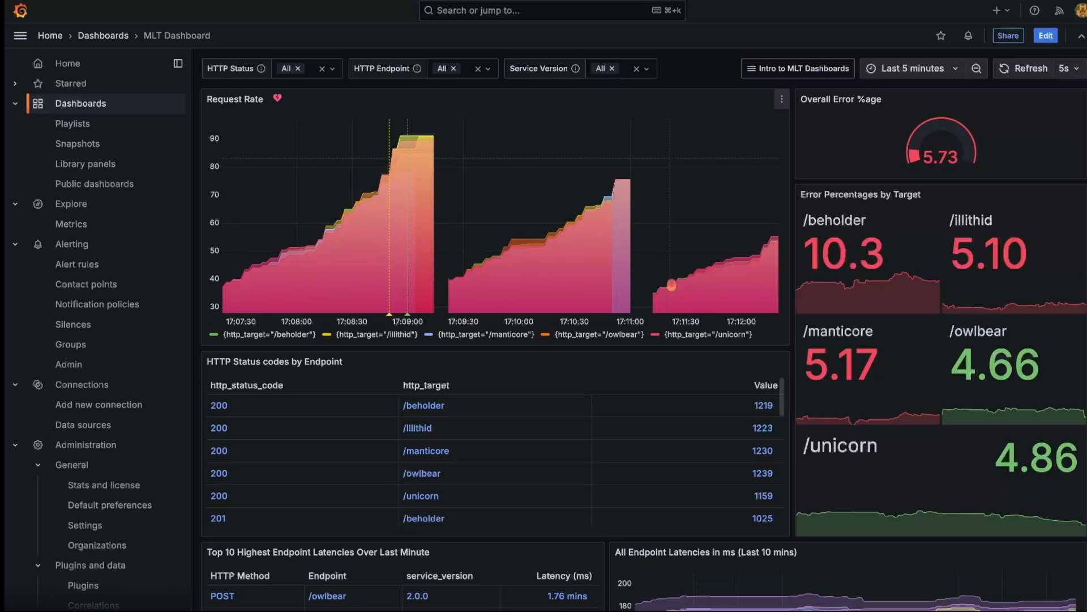
Step: Set the HTTP Status variable to 204 only, removing the All value
scroll(down, 3)
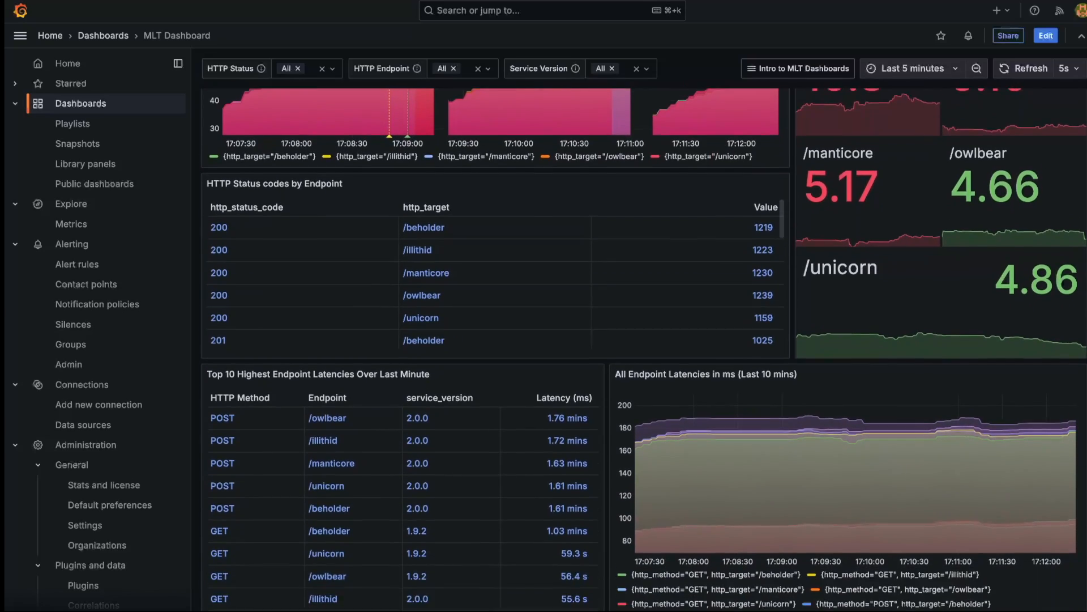
scroll(down, 3)
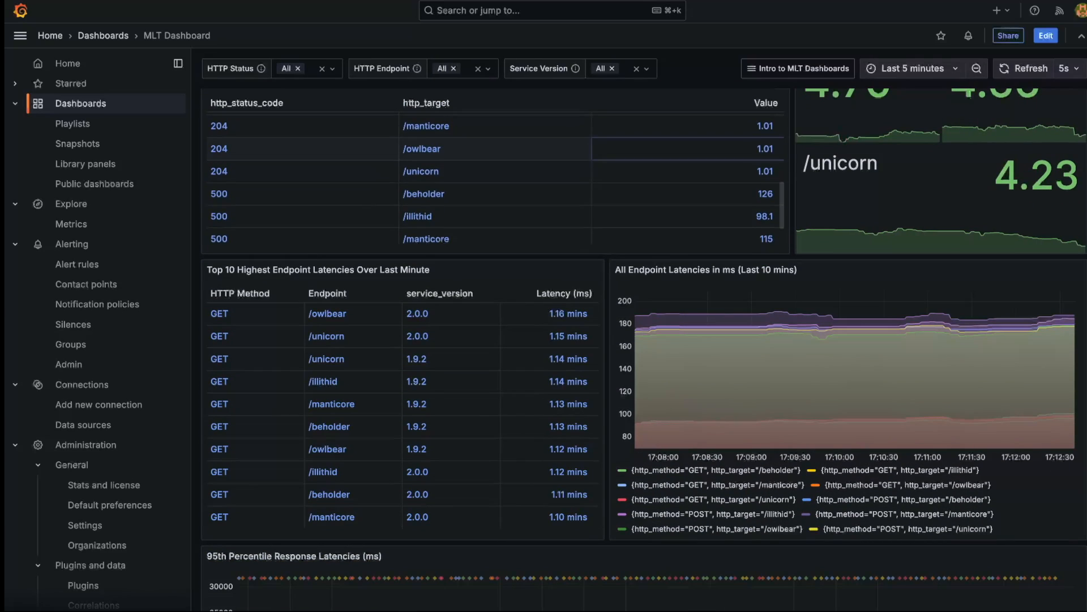
scroll(down, 3)
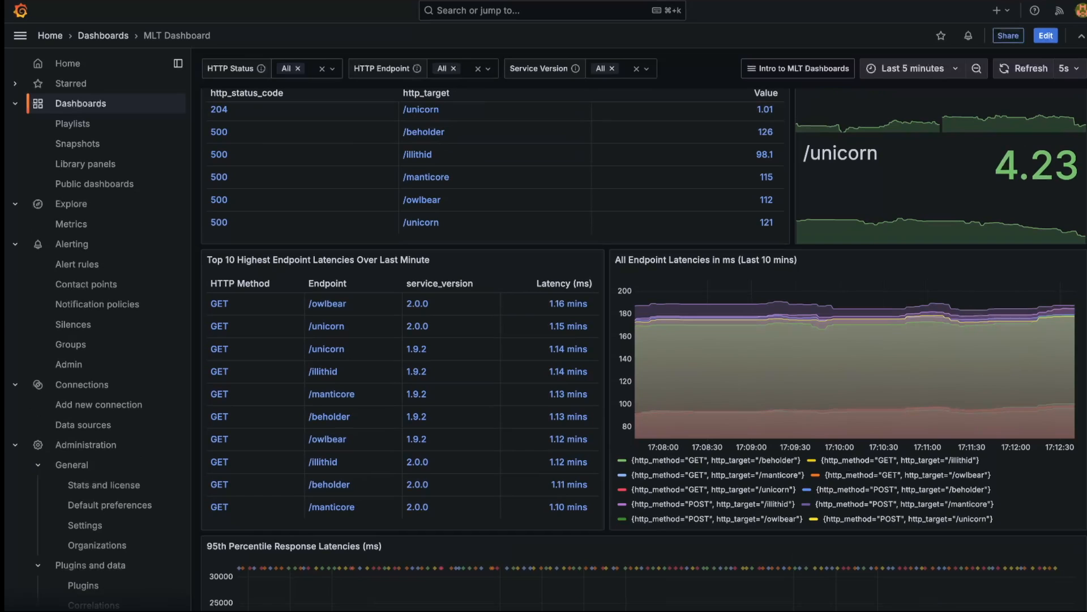
click(284, 68)
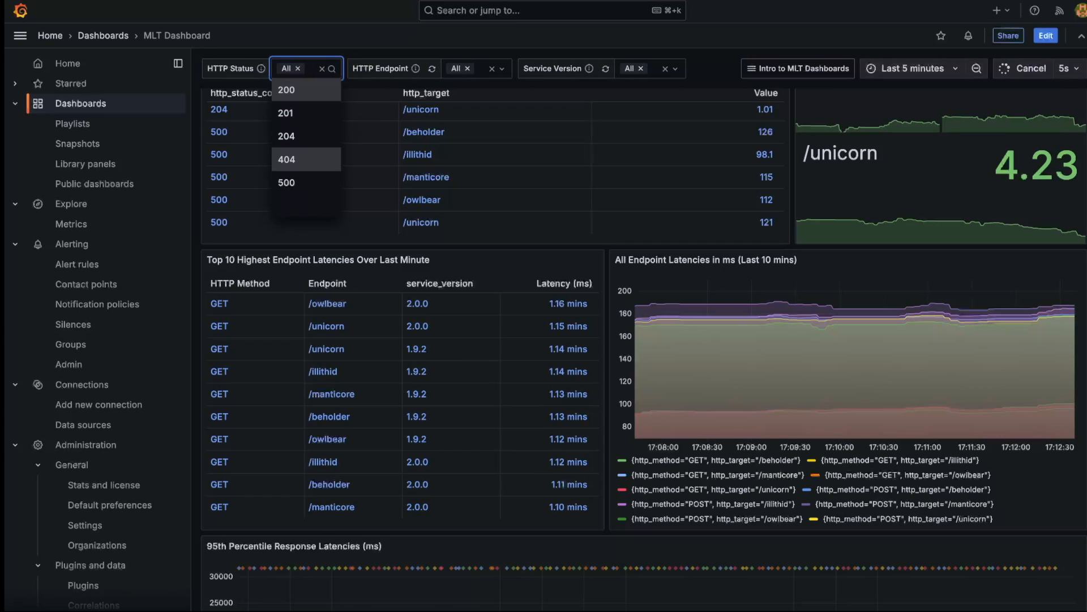
click(287, 136)
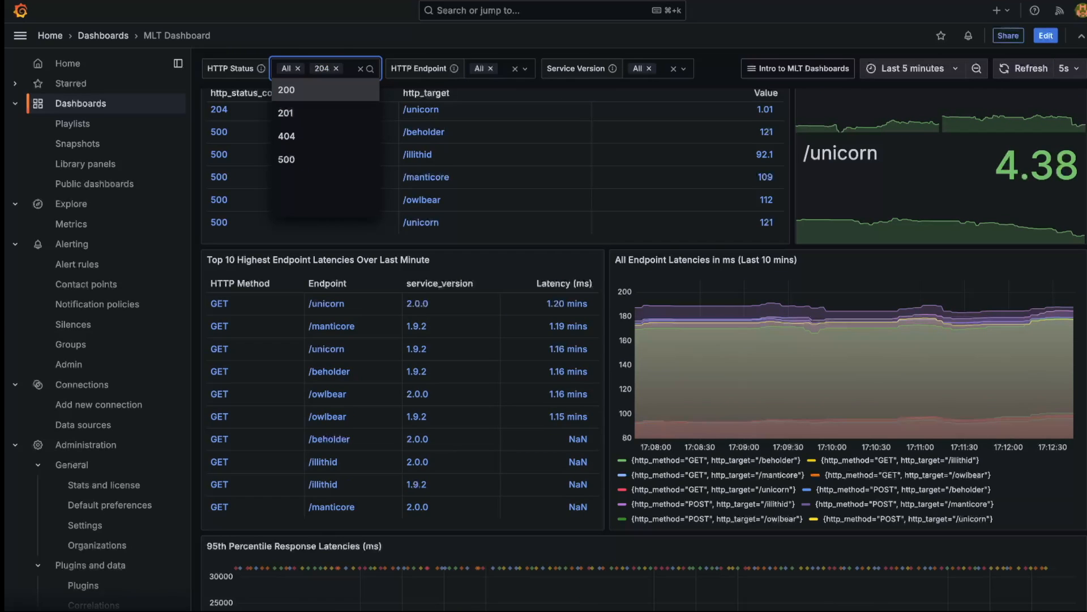
click(299, 68)
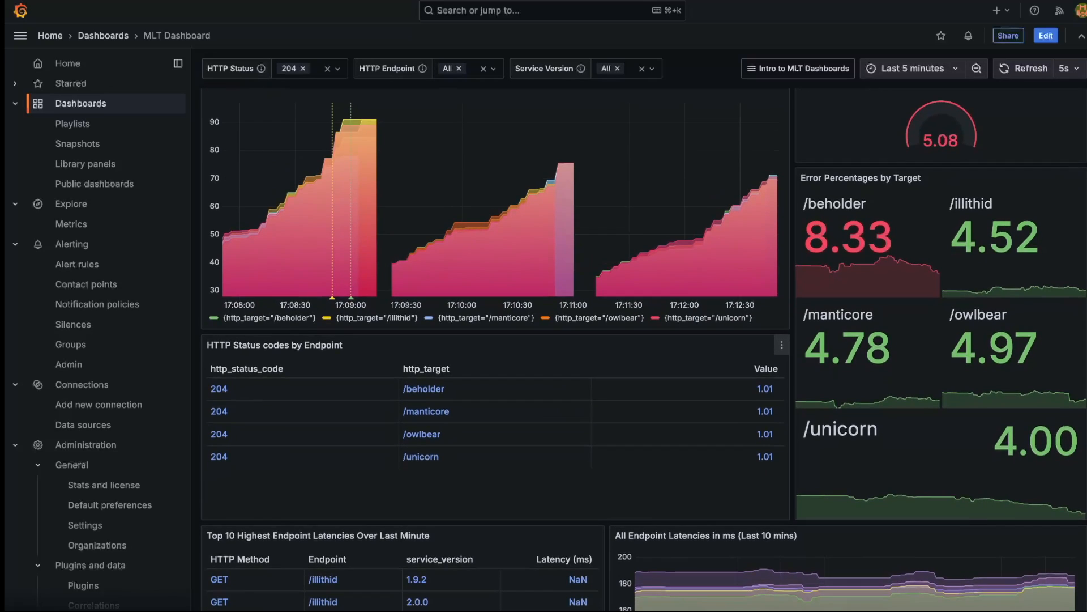
scroll(down, 3)
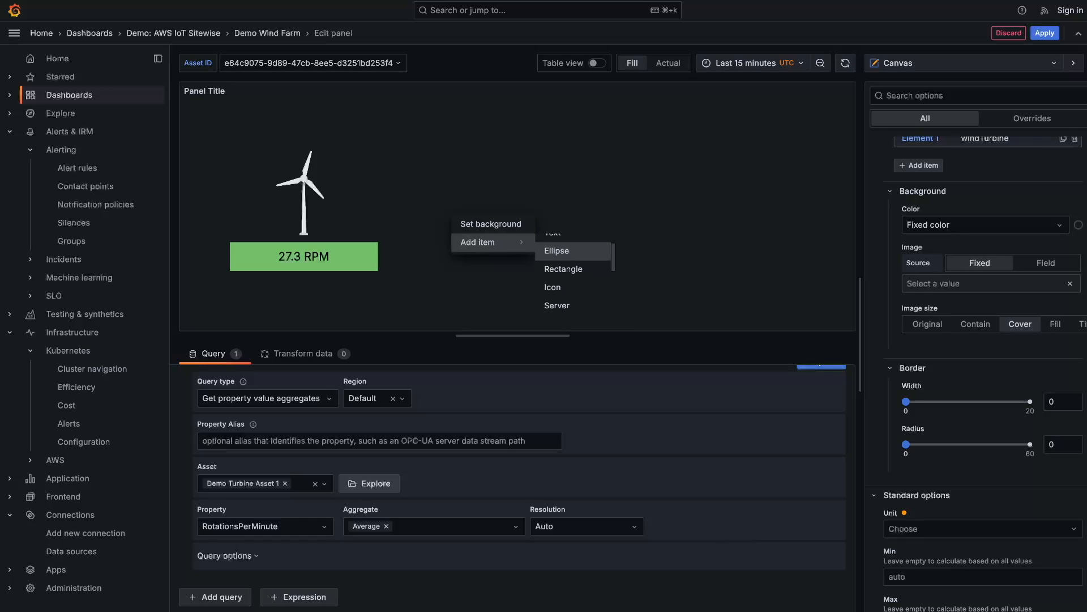
Step: Add a Cloud item to the wind farm canvas and move it higher
scroll(down, 3)
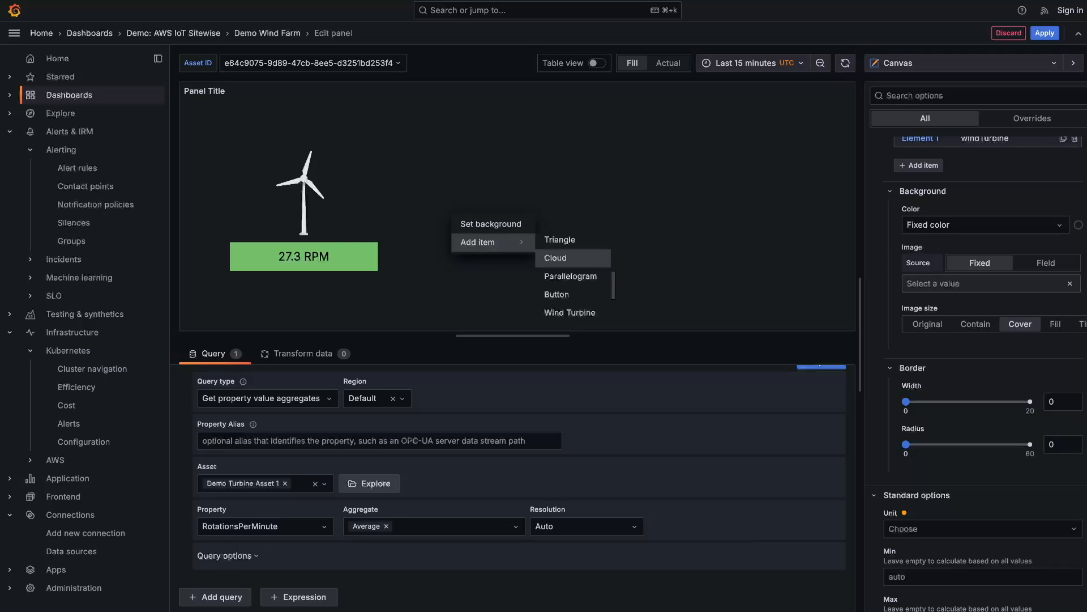
click(555, 257)
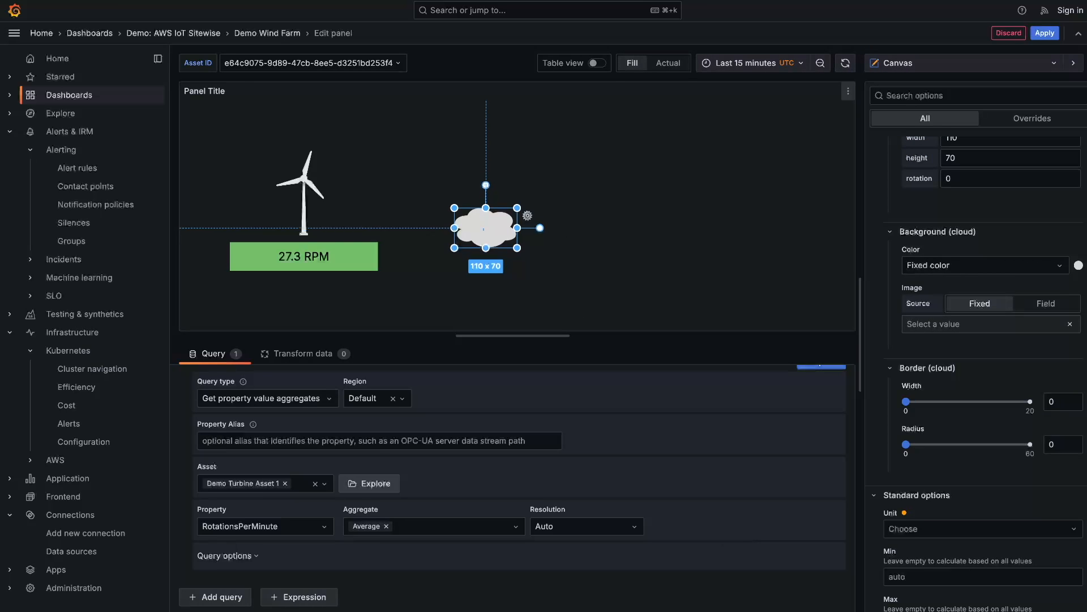
drag(485, 228, 486, 149)
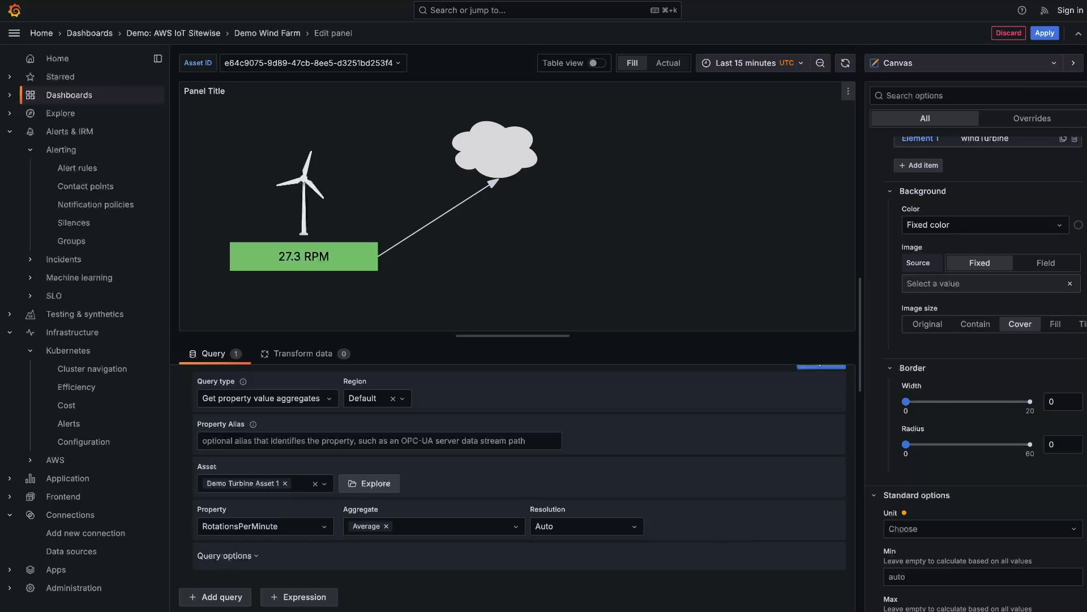
Step: Connect the 27.3 RPM box to the cloud with a curved arrow
click(436, 217)
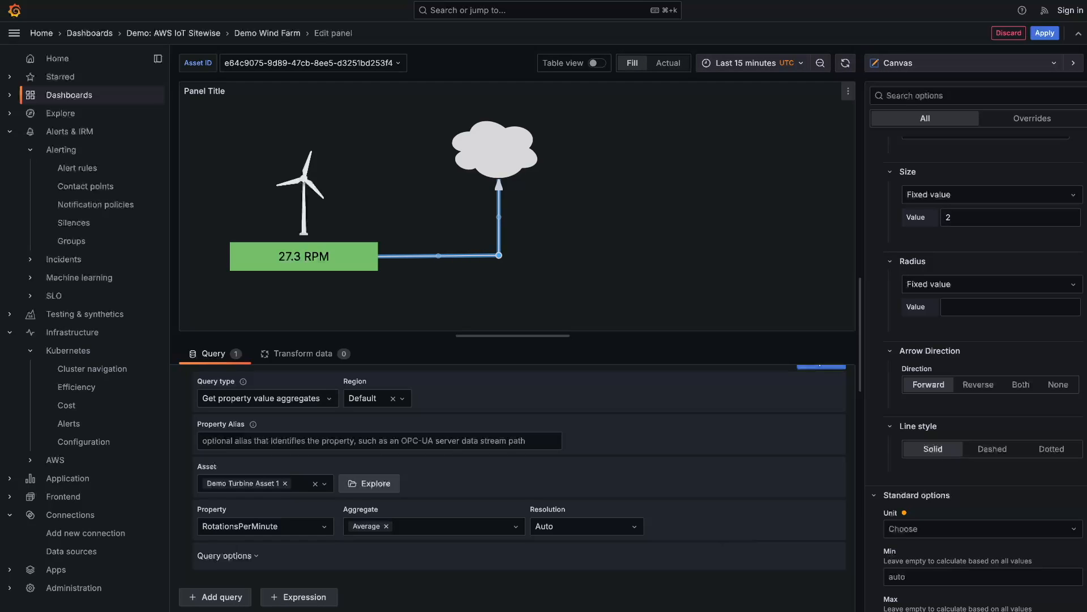
click(1010, 307)
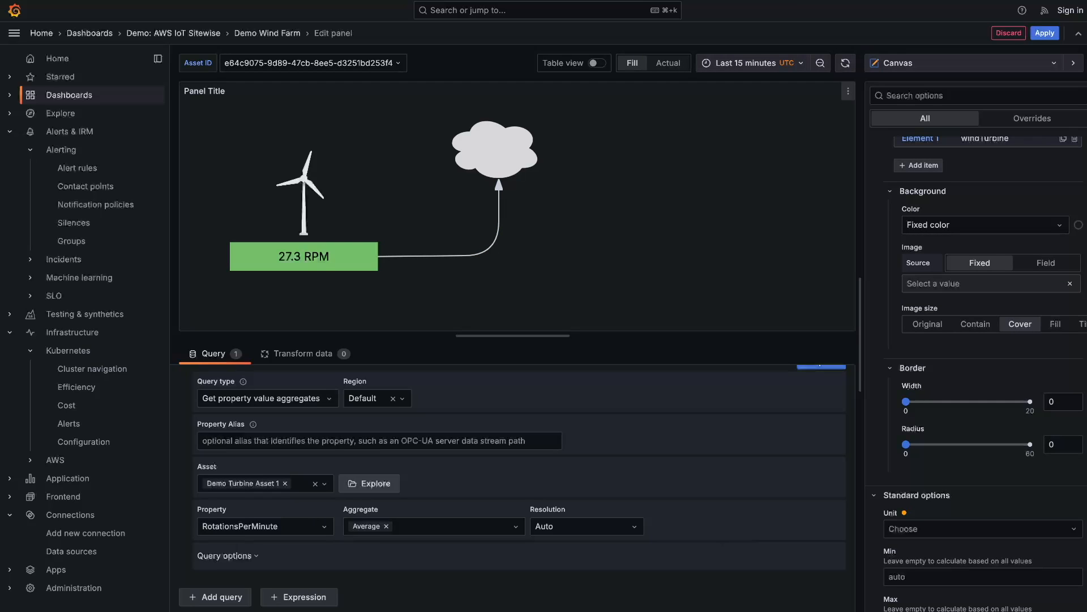
click(303, 256)
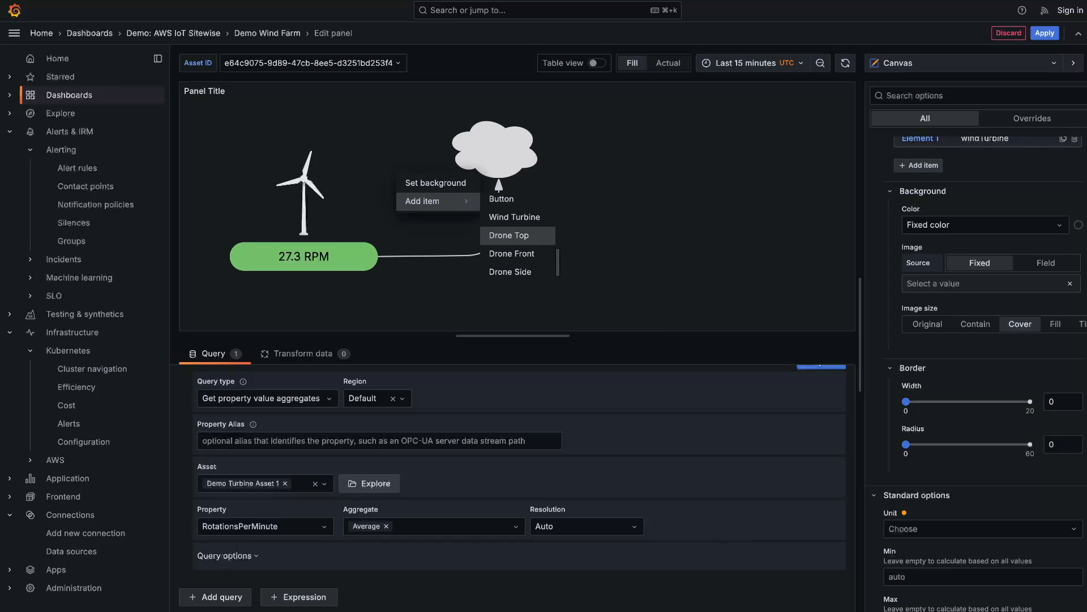
Step: Add a Drone Front item and position it just left of the cloud
click(512, 253)
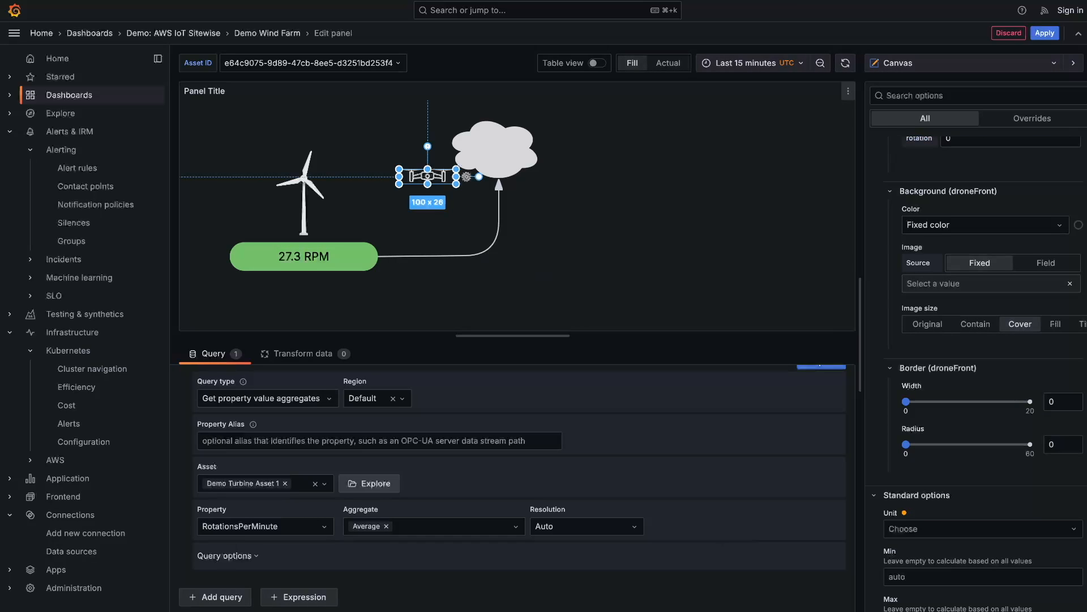
drag(428, 175, 381, 165)
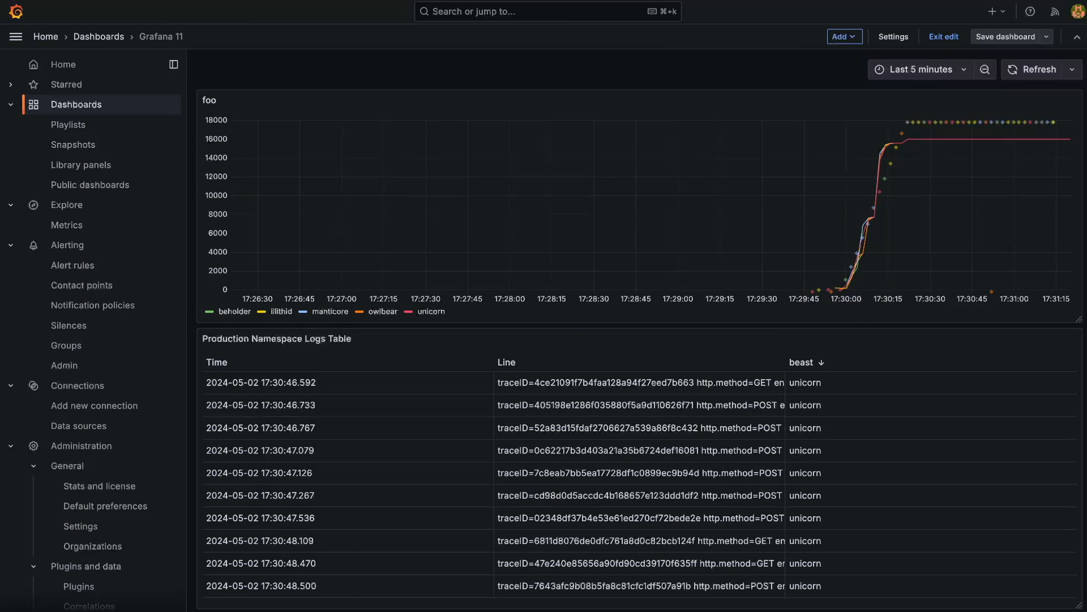
Step: Override the logs table's beast field with a Colored background cell type, then return to the dashboard
click(1076, 338)
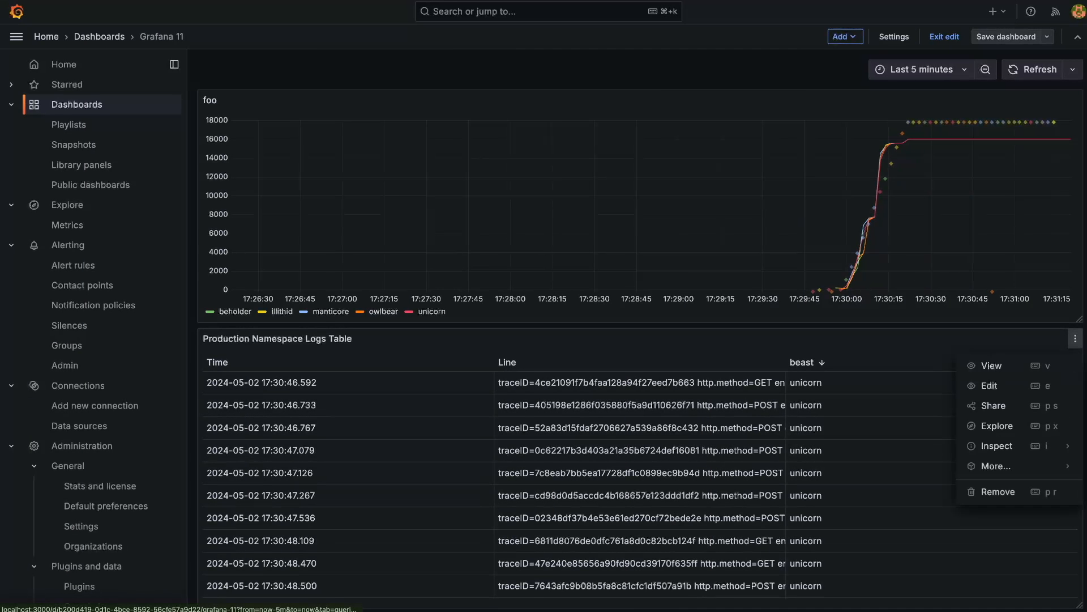
click(988, 385)
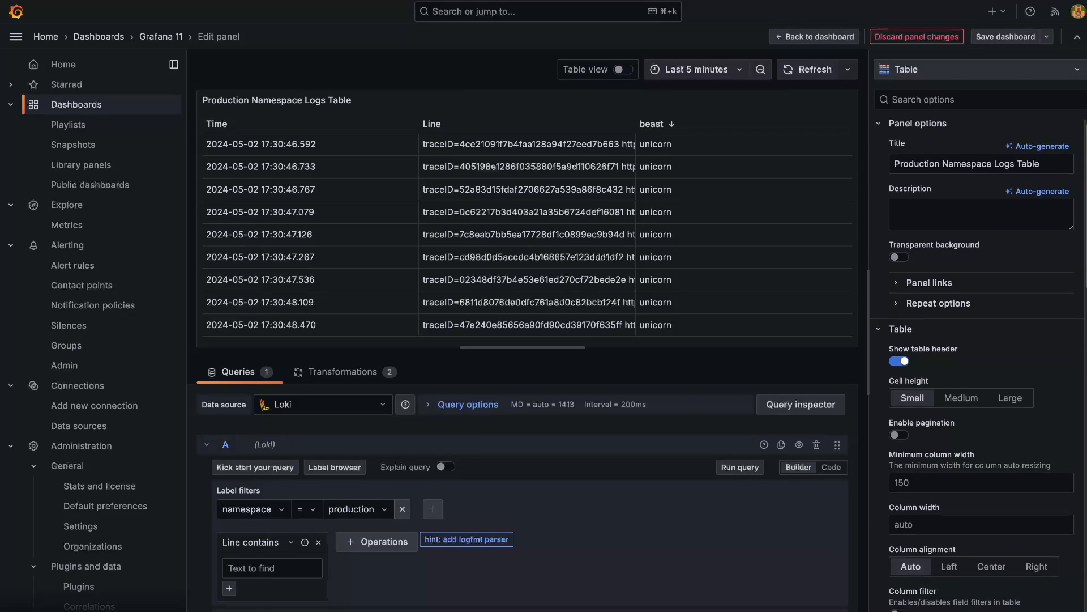
scroll(down, 3)
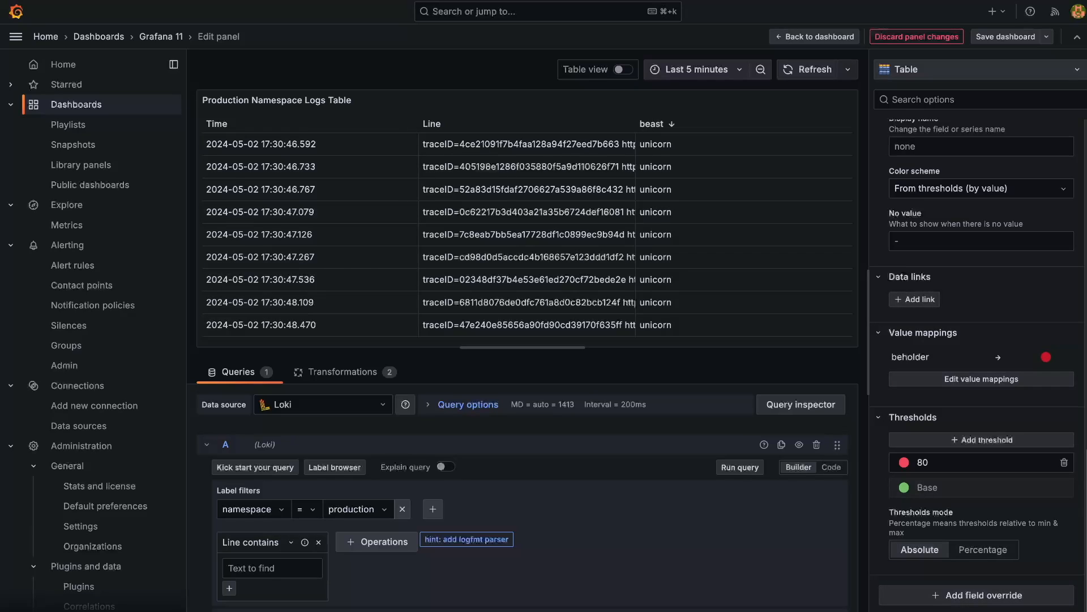
click(980, 595)
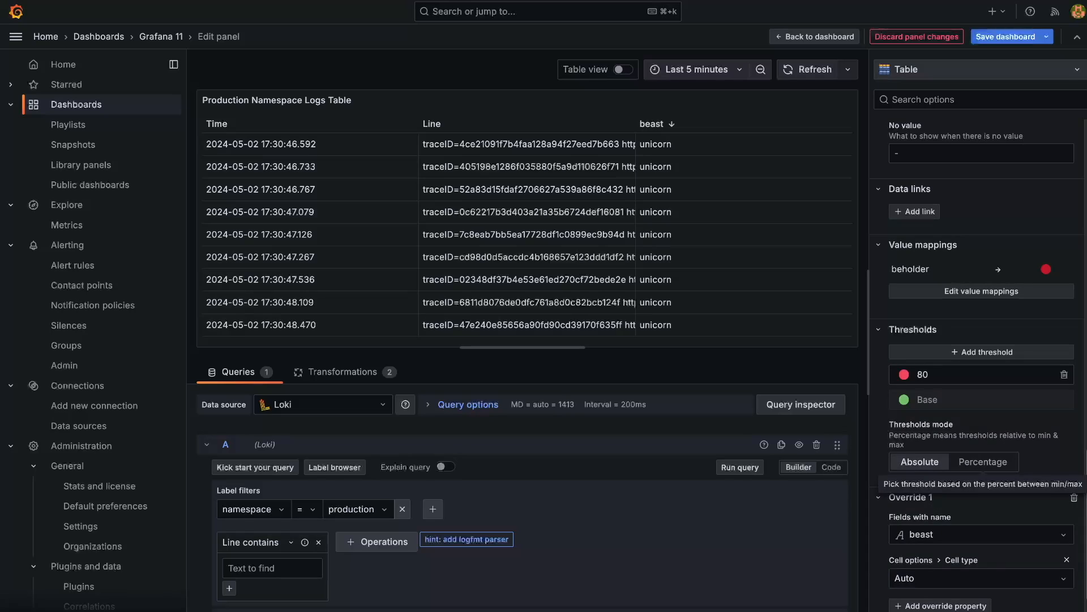
click(978, 578)
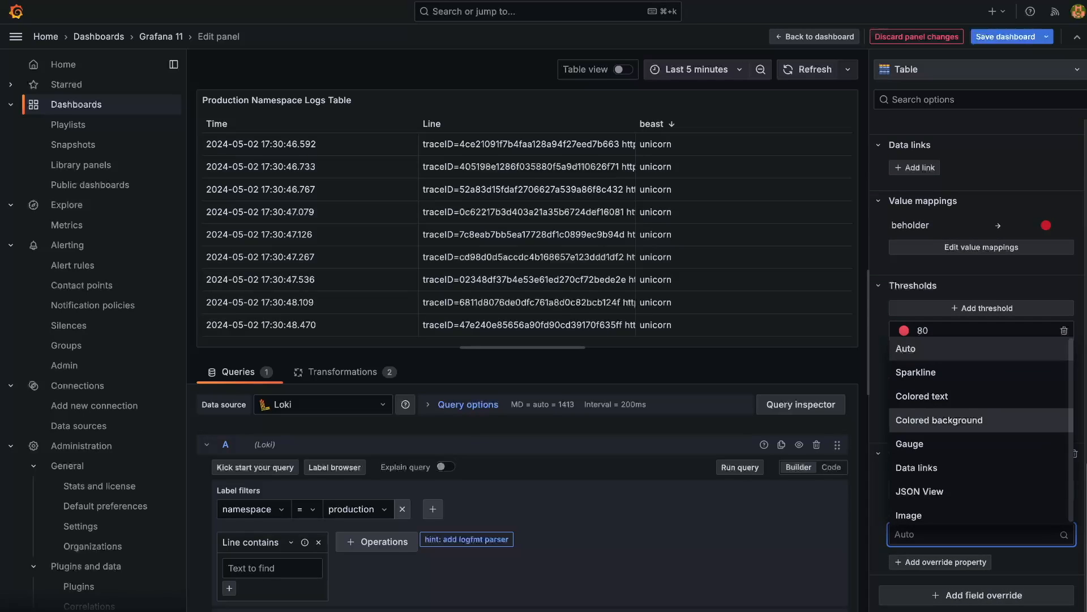
click(940, 419)
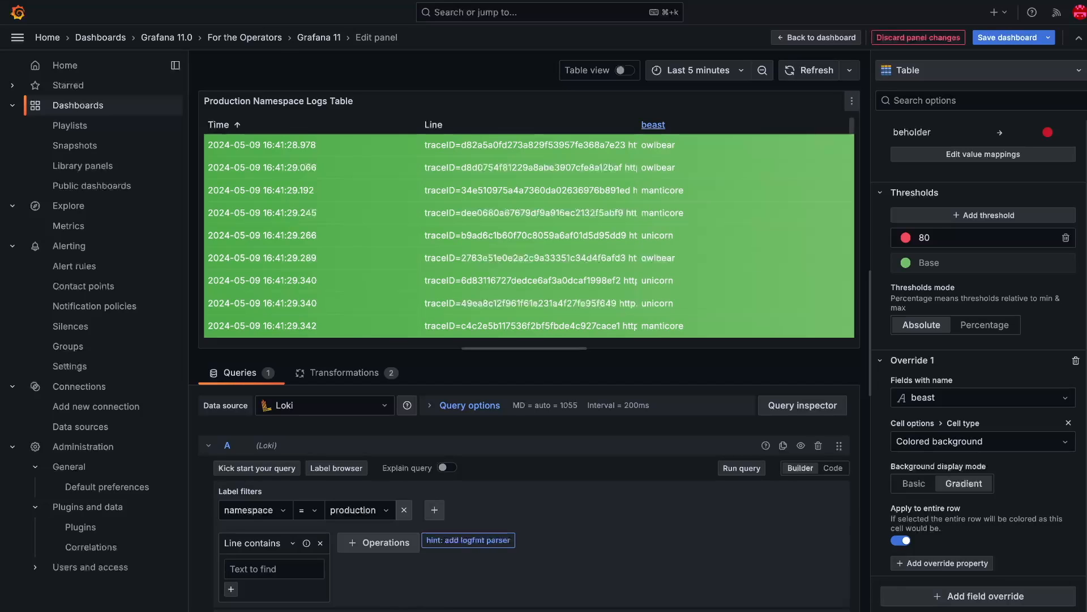
click(816, 38)
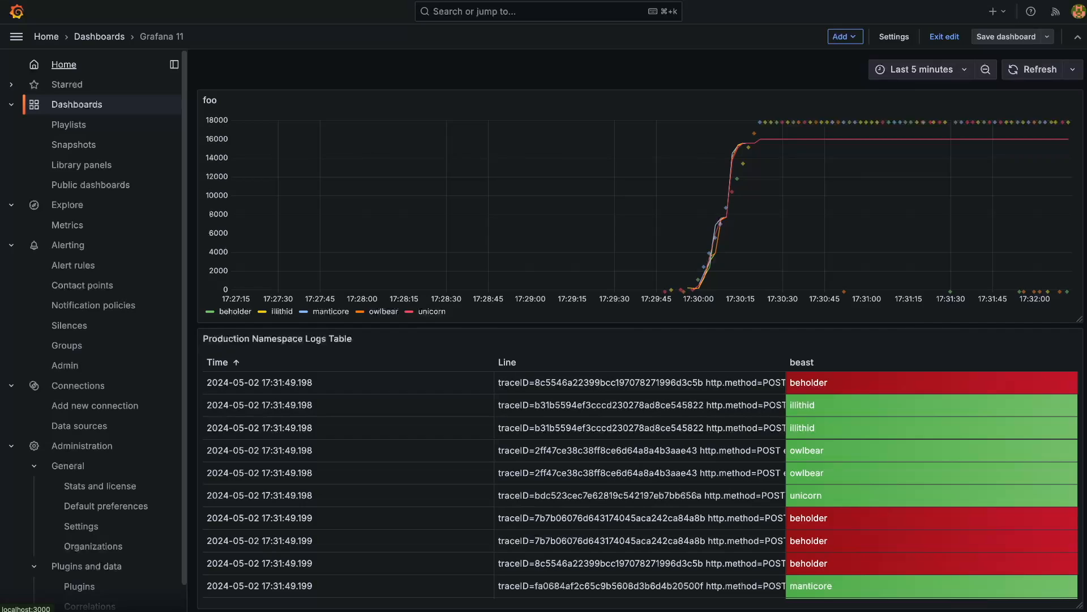
mouse_move(68, 245)
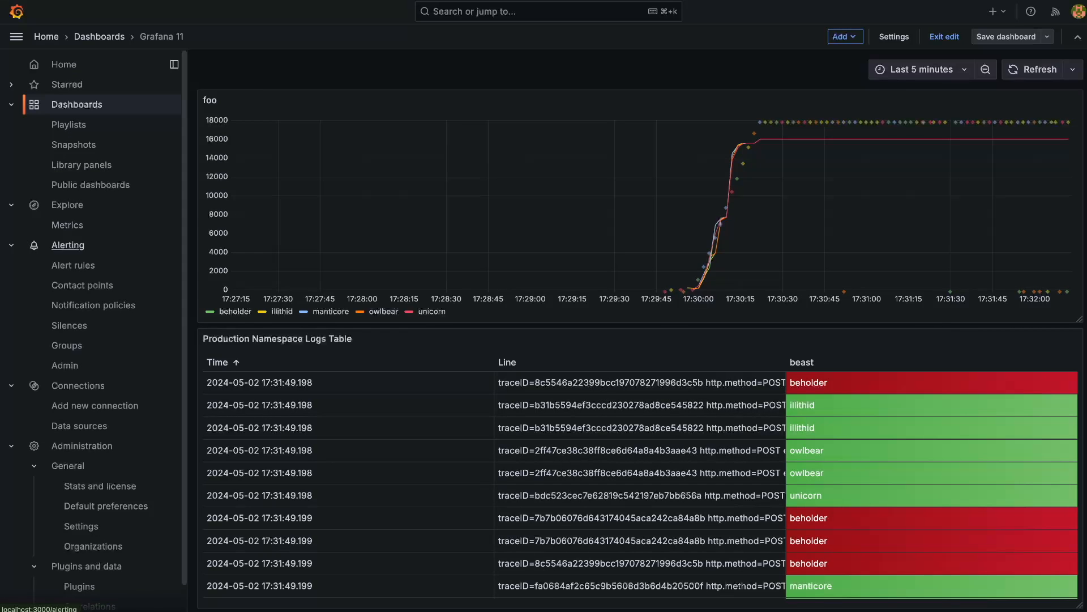
Step: Find the LLM plugin, choose OpenAI as provider, then open the Dashboards list
click(81, 446)
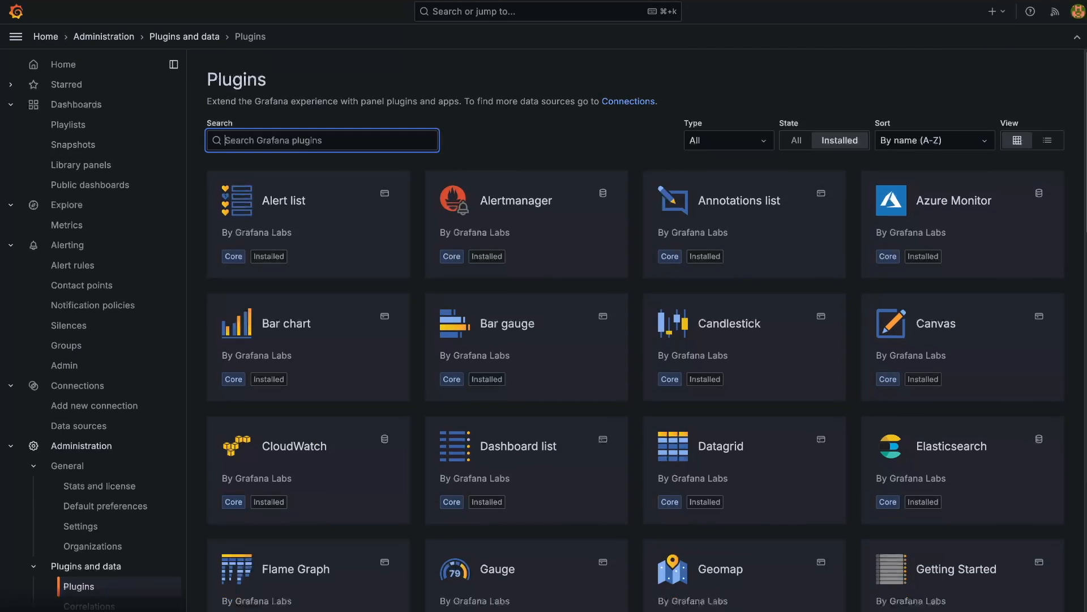
text(llm)
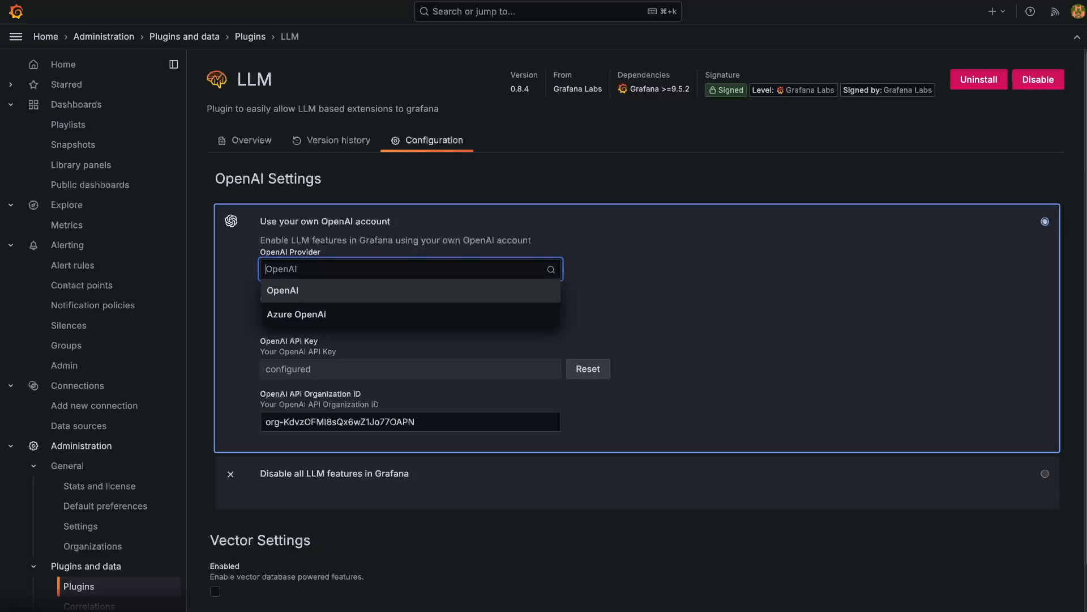
click(282, 290)
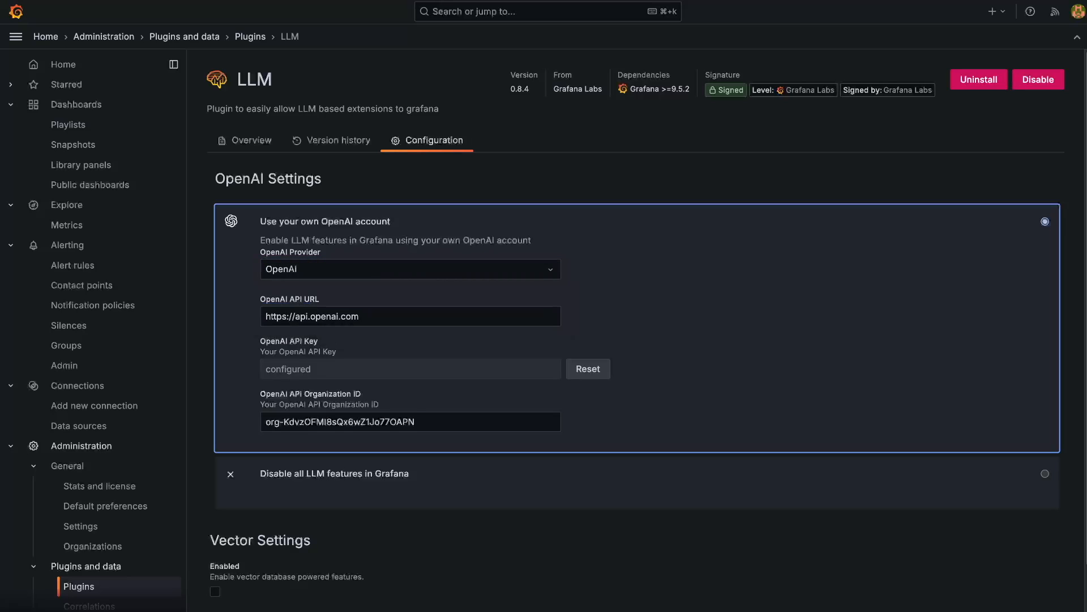
scroll(down, 3)
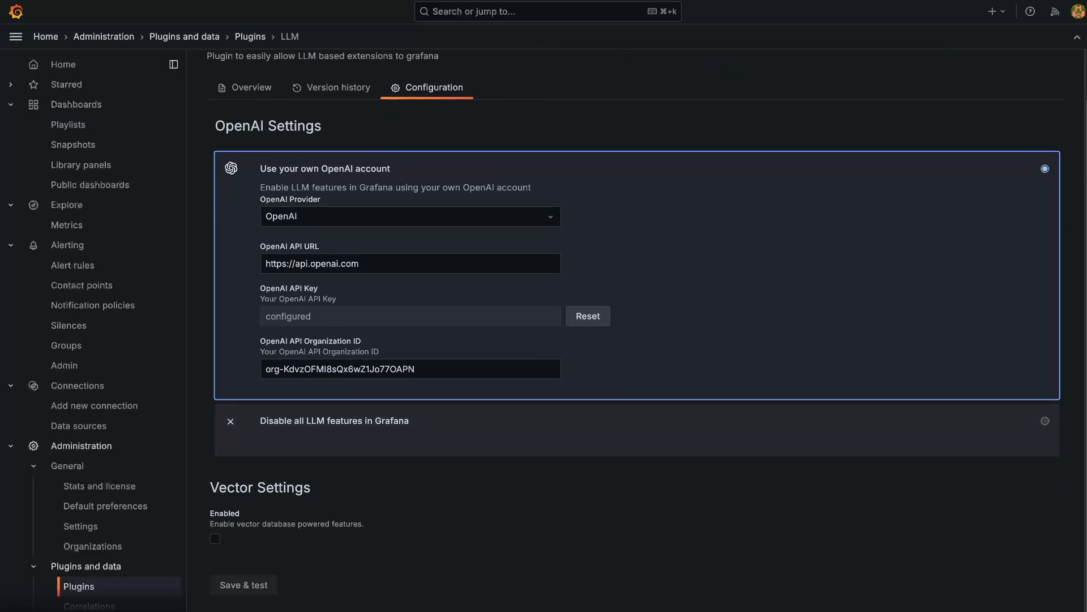
mouse_move(68, 125)
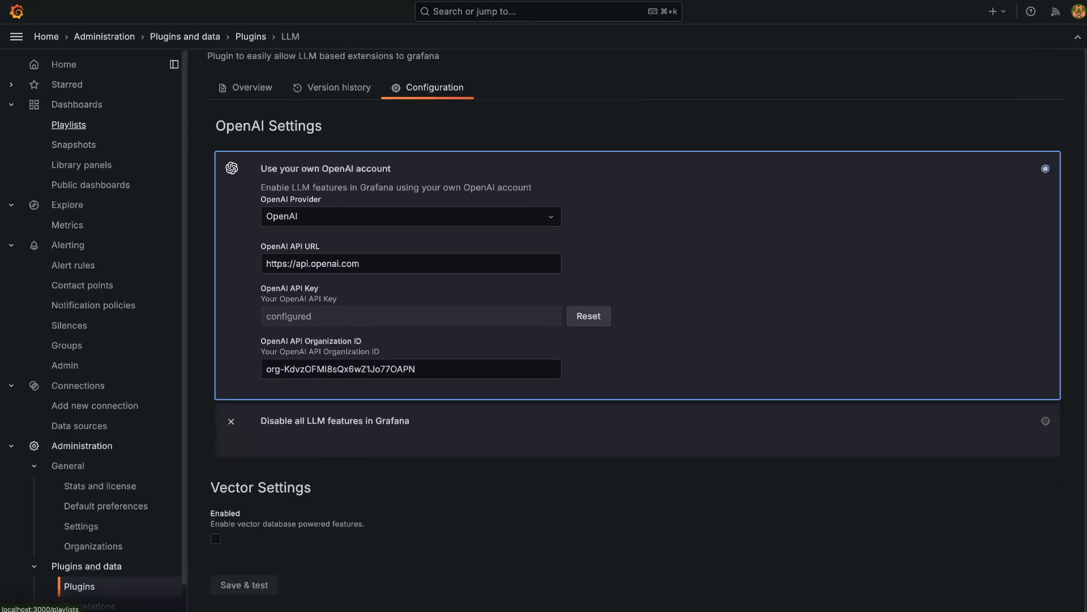
click(76, 105)
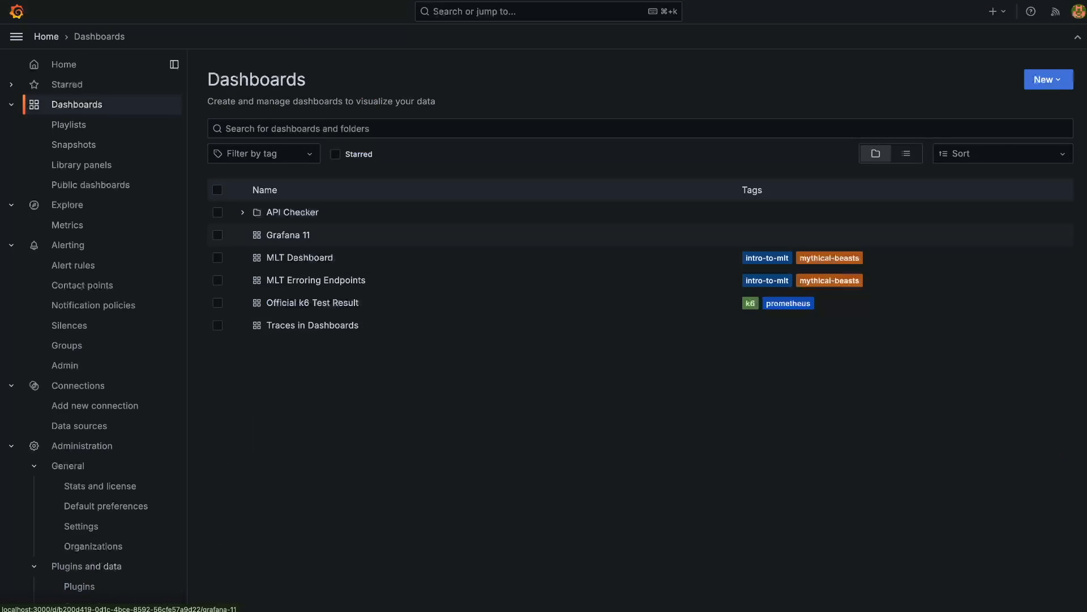
Step: Edit the foo panel, AI-generate its description, and auto-generate the title '95th Percentile Request Times Histogram'
click(287, 235)
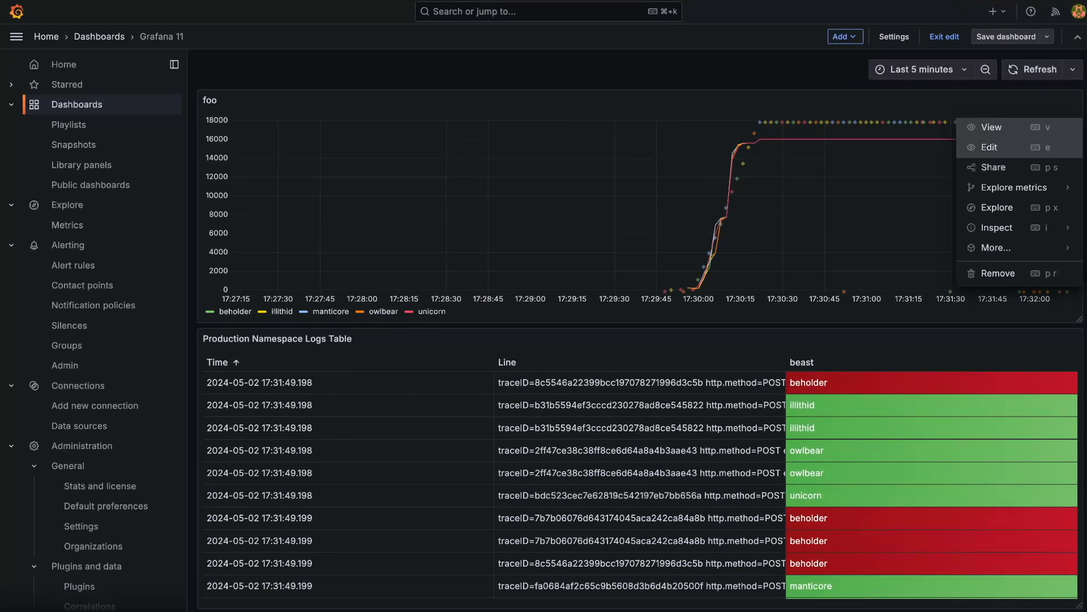
click(989, 146)
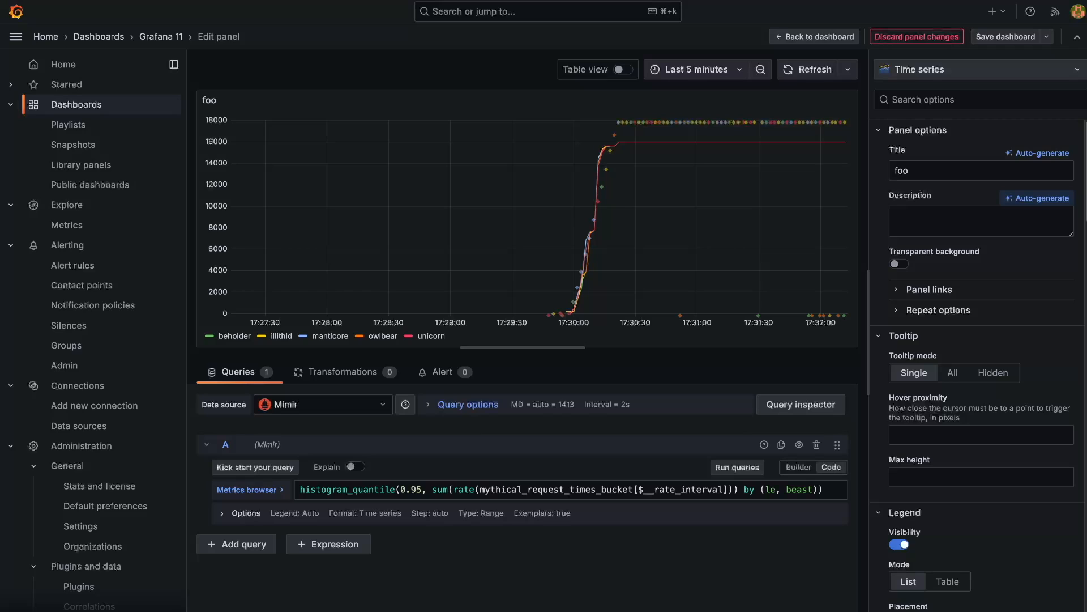
click(1042, 198)
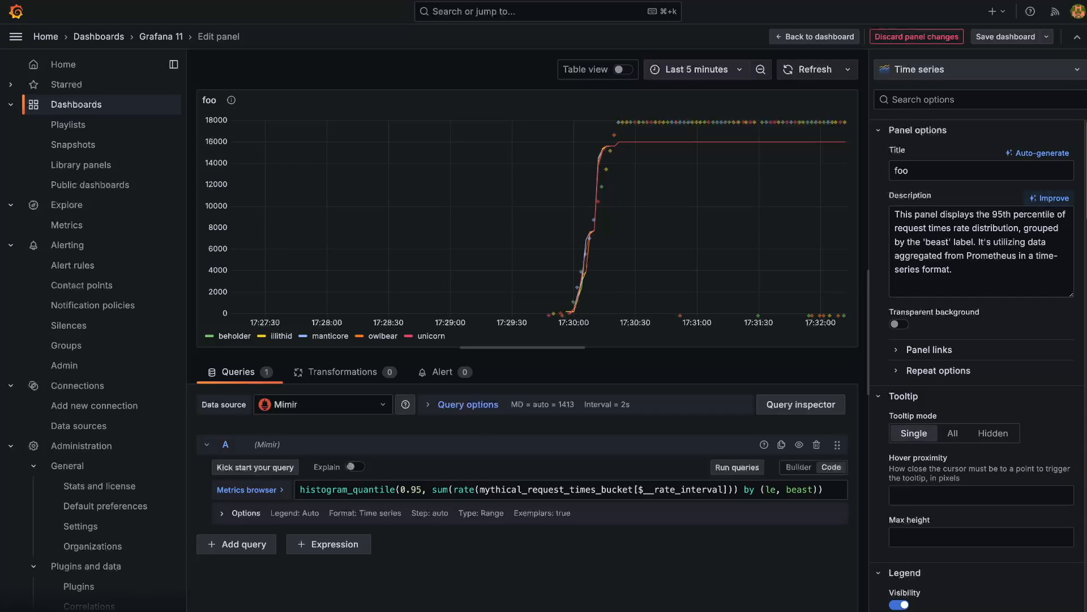
click(1050, 198)
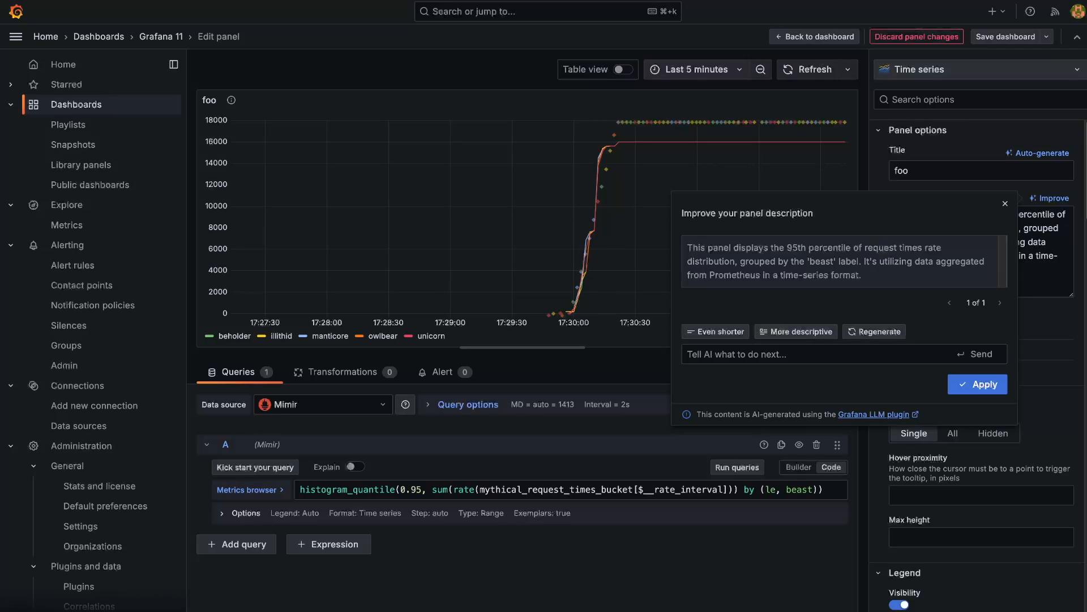
click(976, 383)
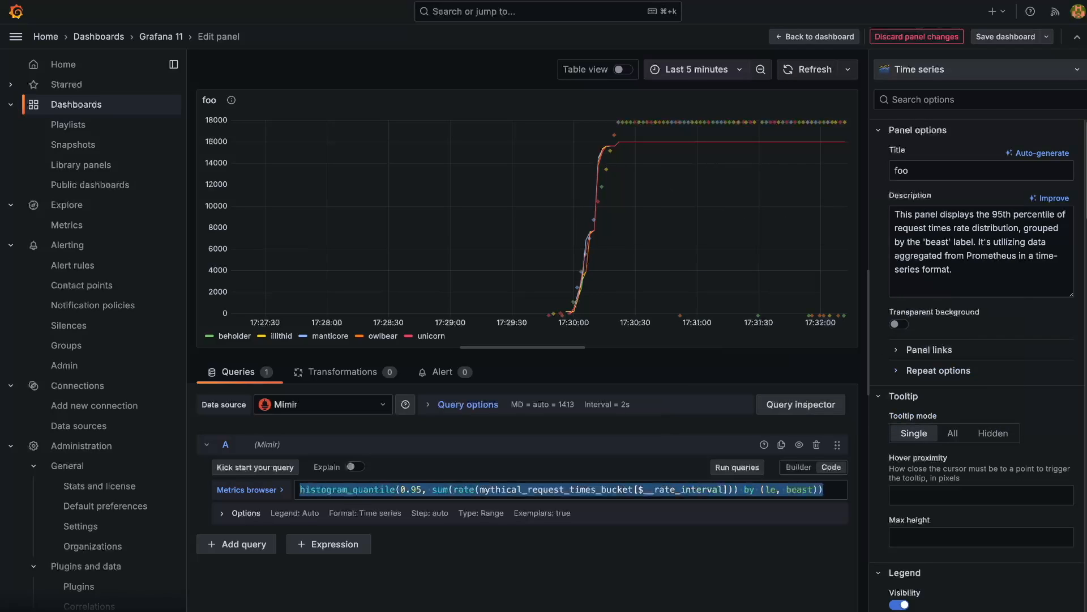
click(1049, 198)
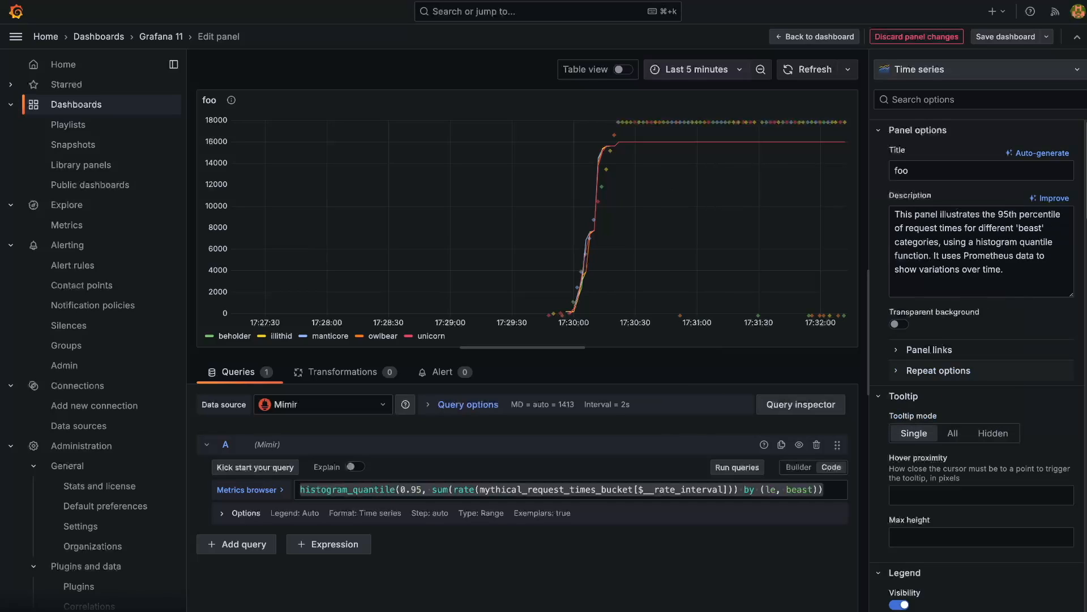
triple_click(981, 170)
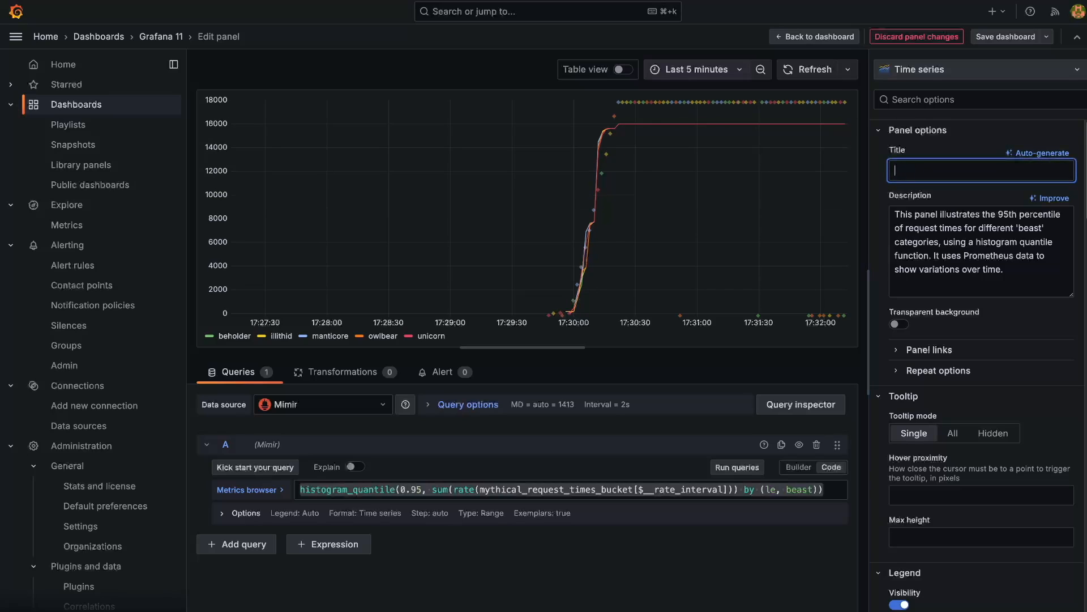
click(1038, 153)
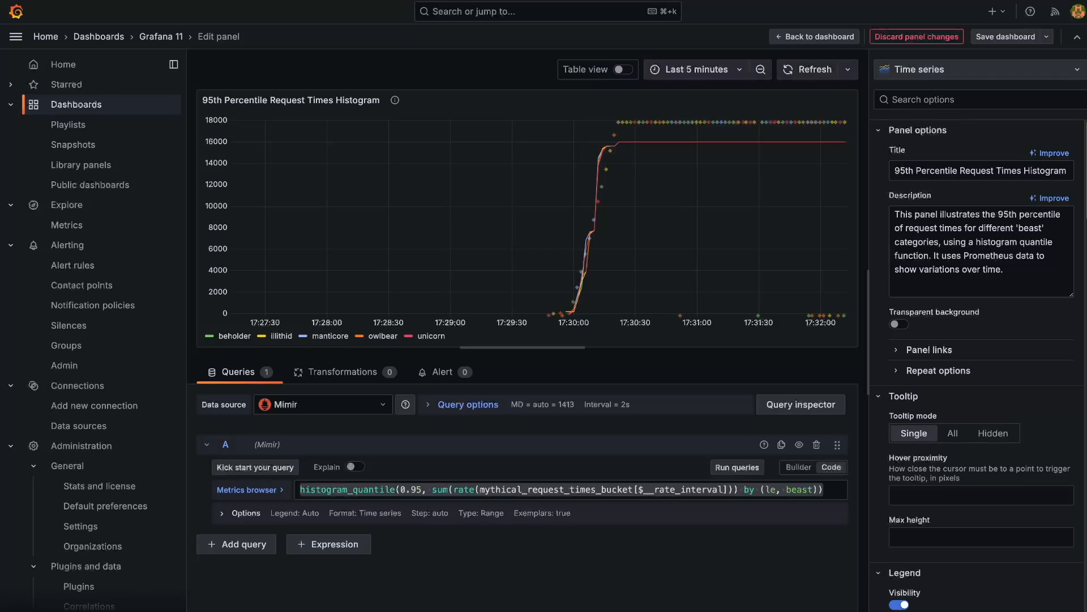
Step: Open Alerting › Alert rules to list the rules, including firing Quick Check
click(68, 244)
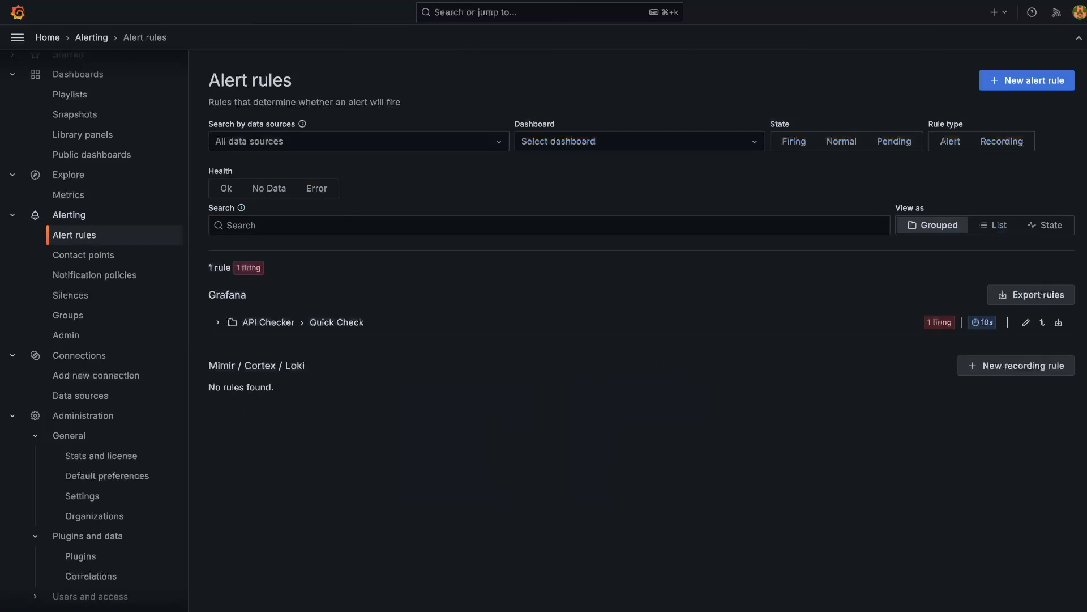
Step: Open Request Rate from API Checker › Quick Check and show its graph as stacked lines
click(217, 322)
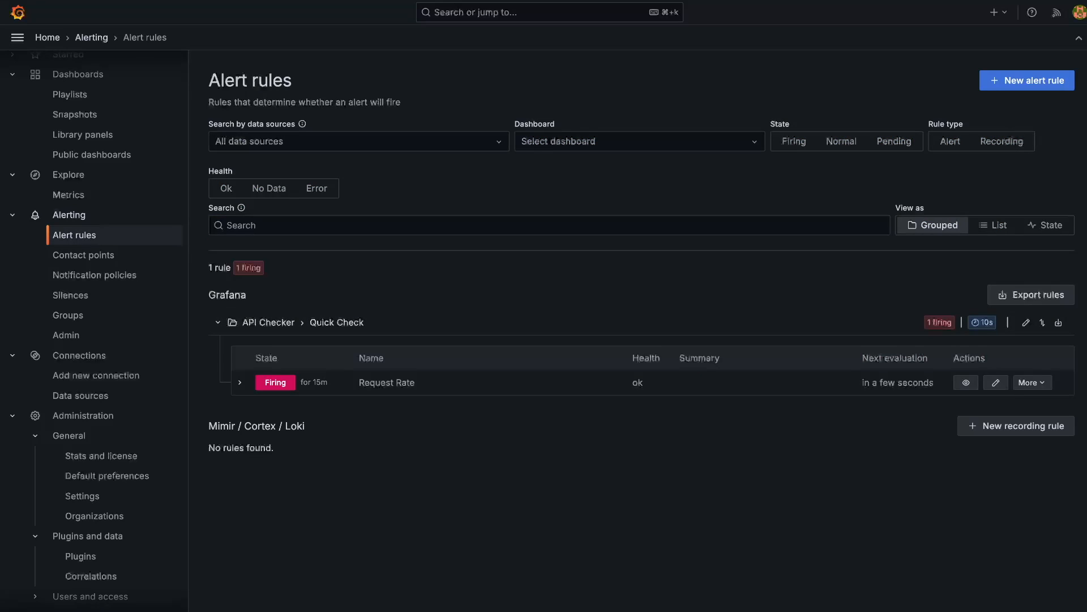
click(387, 383)
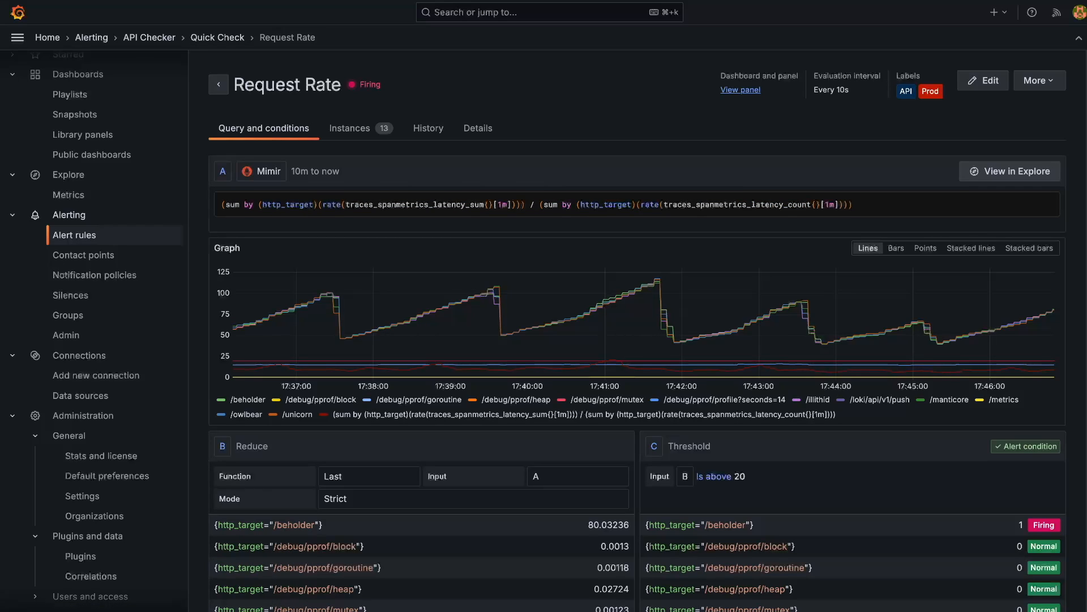
click(925, 247)
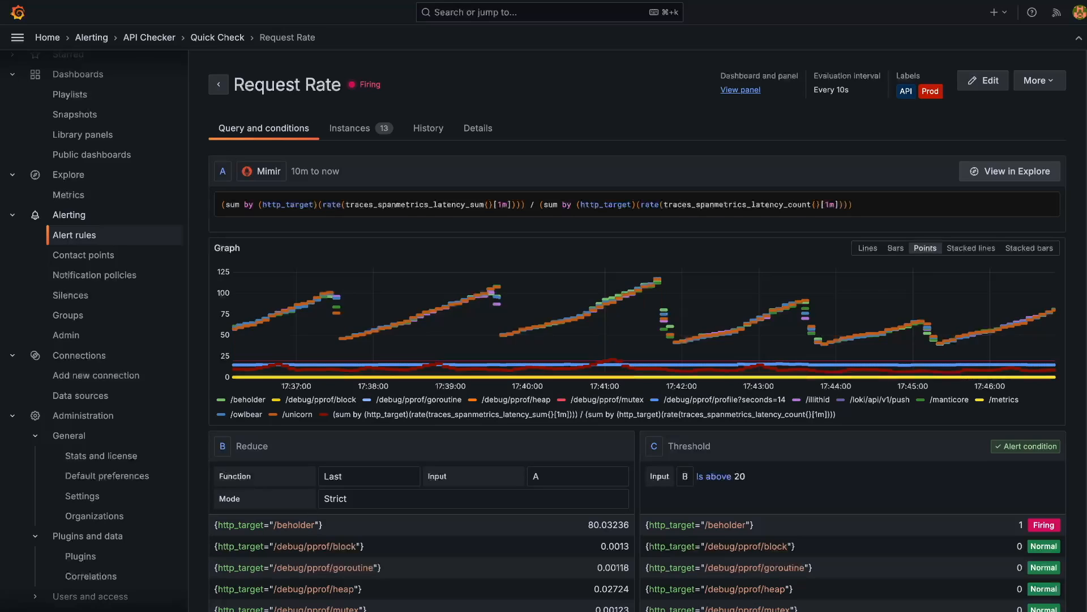
click(970, 247)
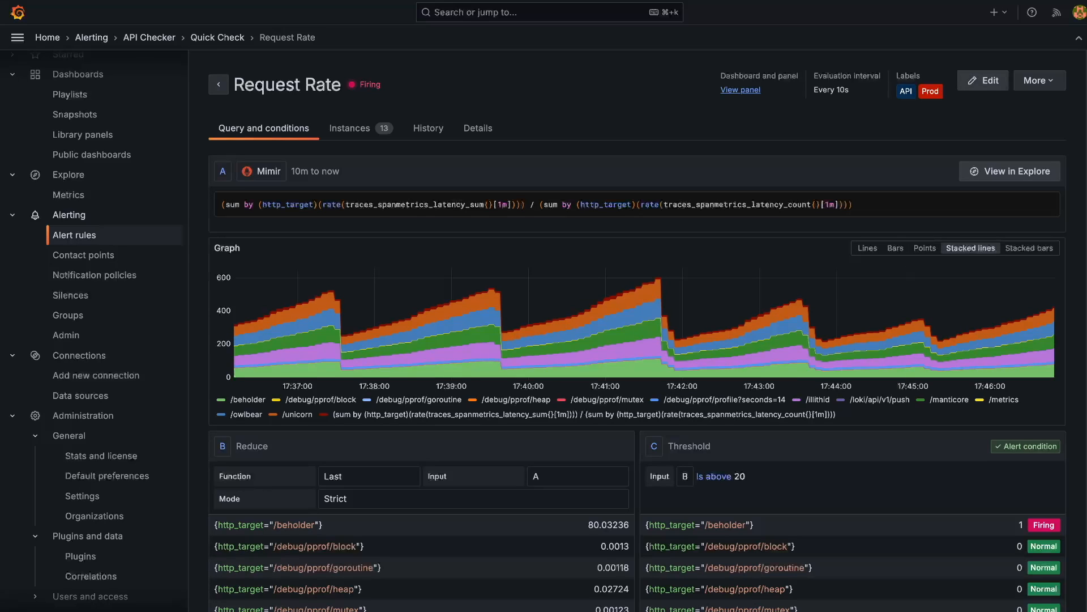
Step: Edit Request Rate, set no-data and error handling to Keep Last State, then save and exit
click(983, 79)
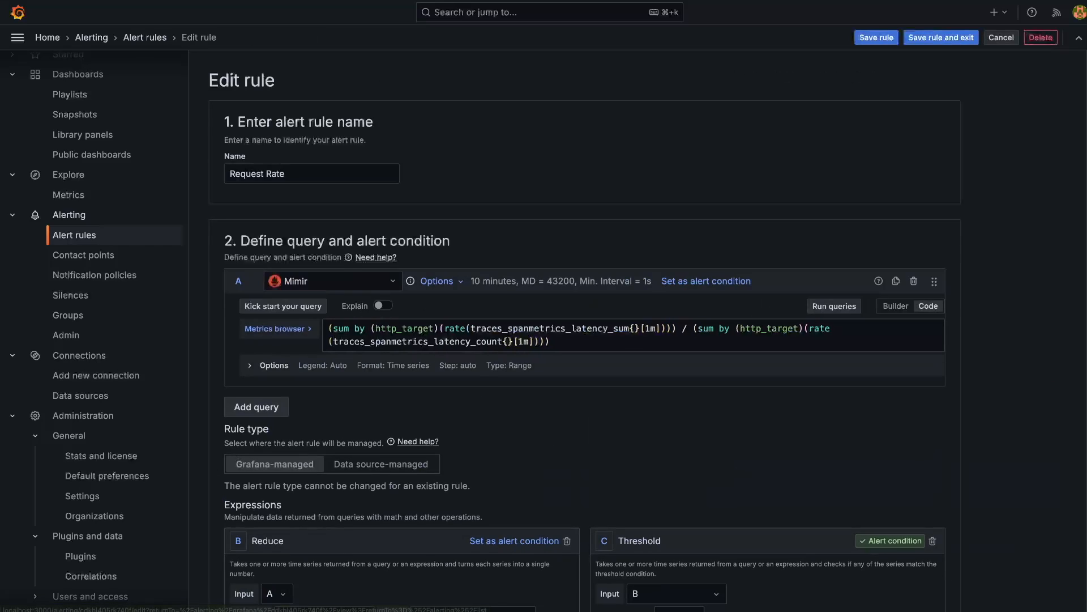
scroll(down, 3)
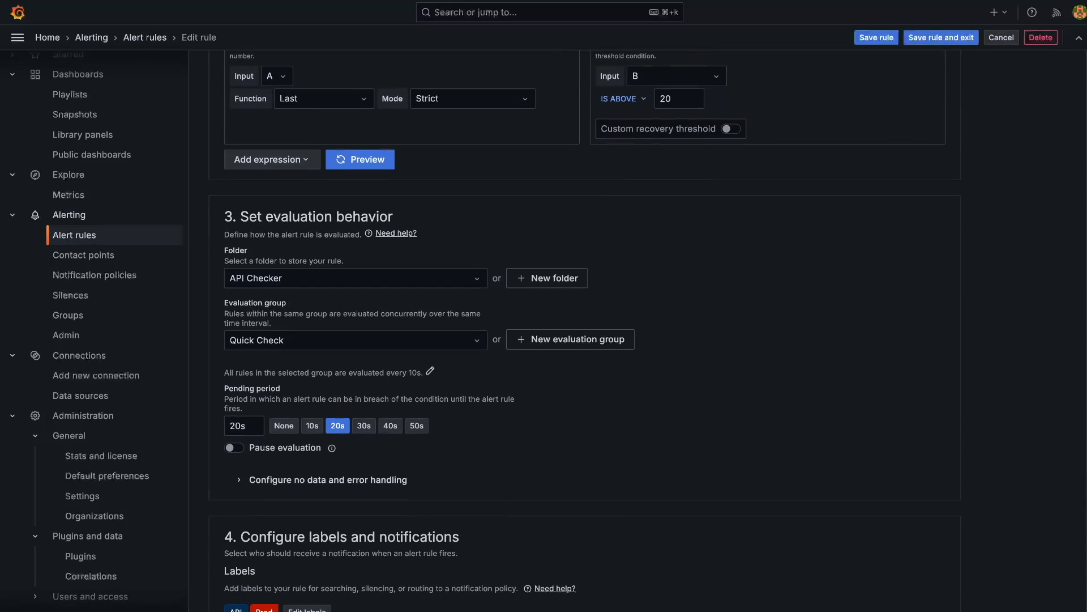
click(328, 479)
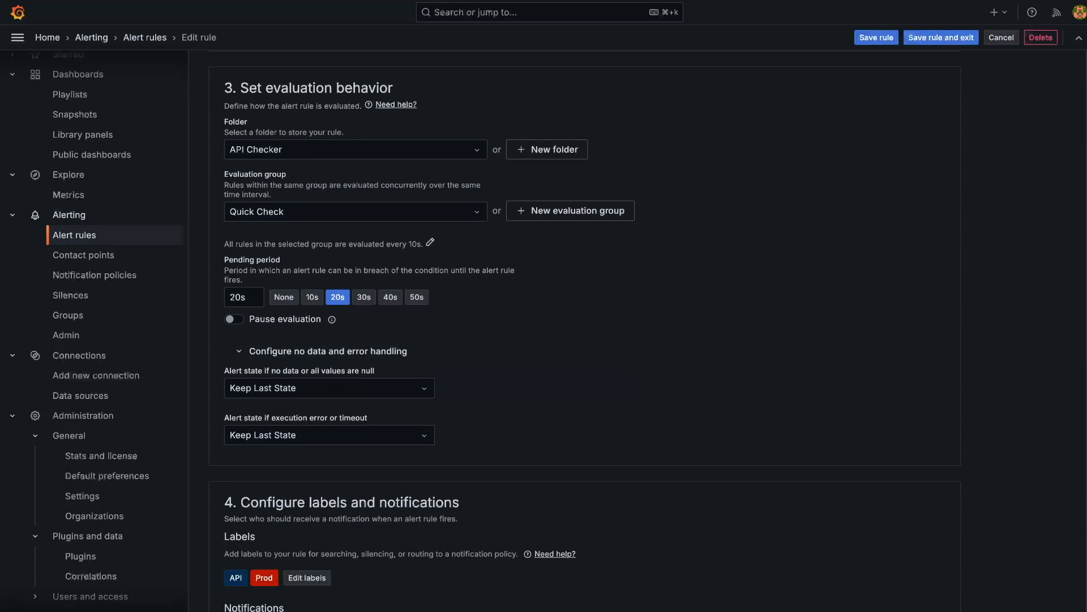
click(328, 387)
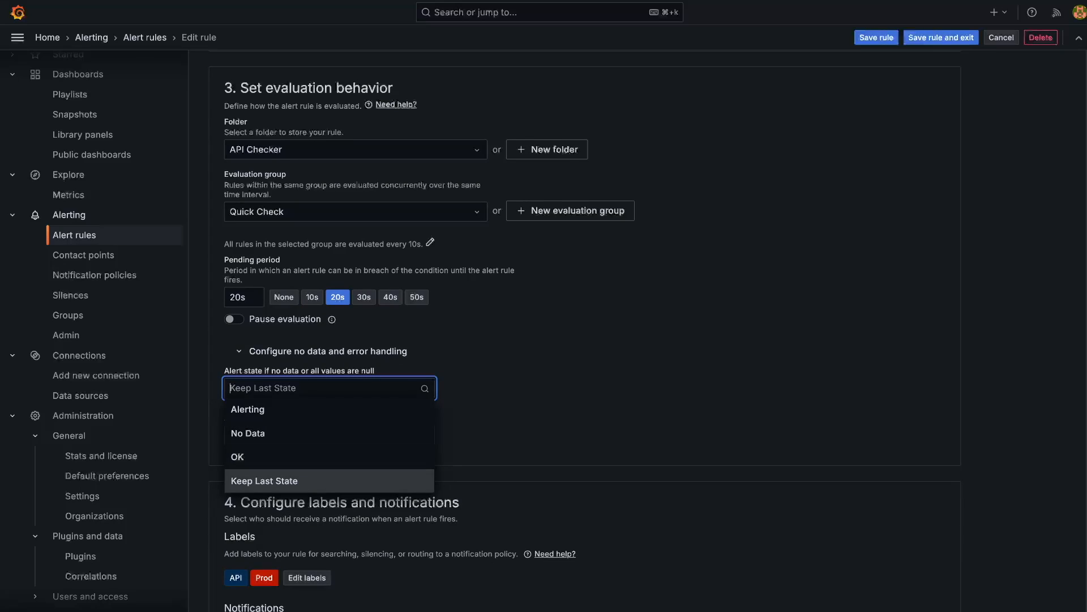
click(265, 481)
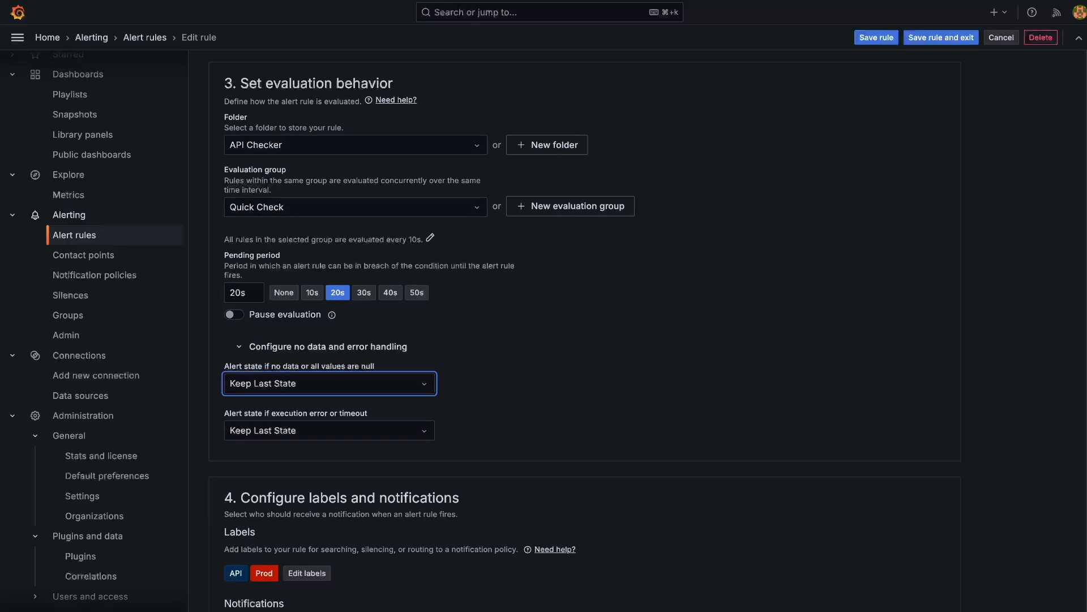
click(875, 37)
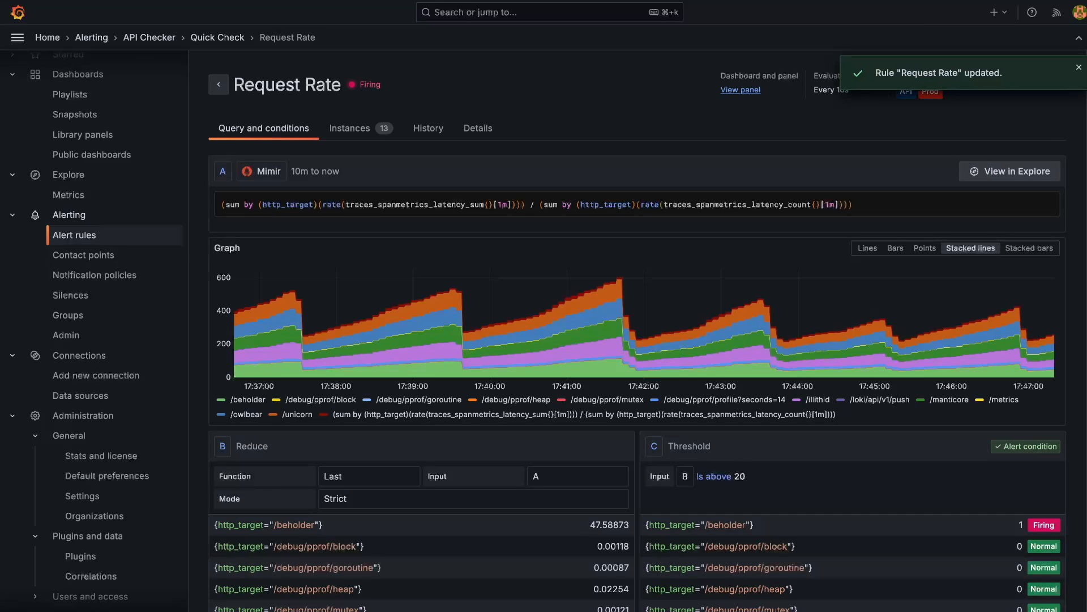
mouse_move(756, 319)
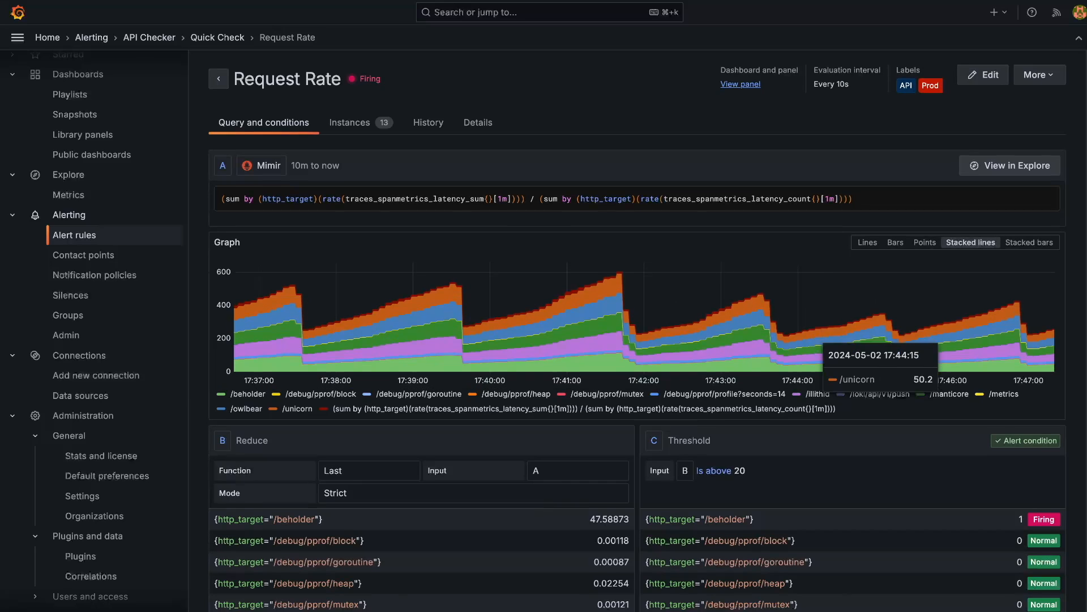
scroll(down, 3)
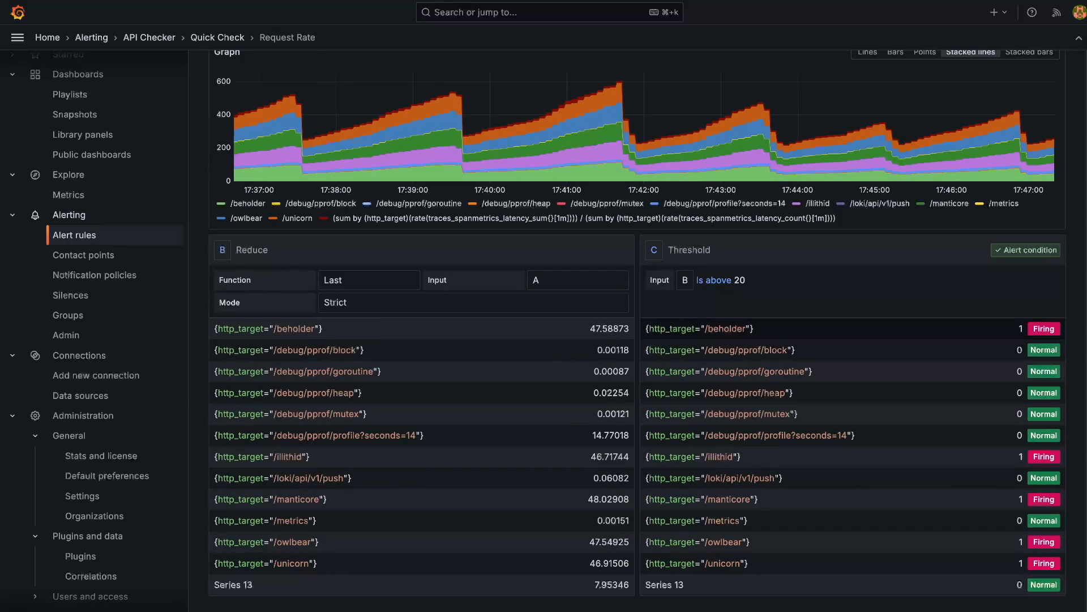